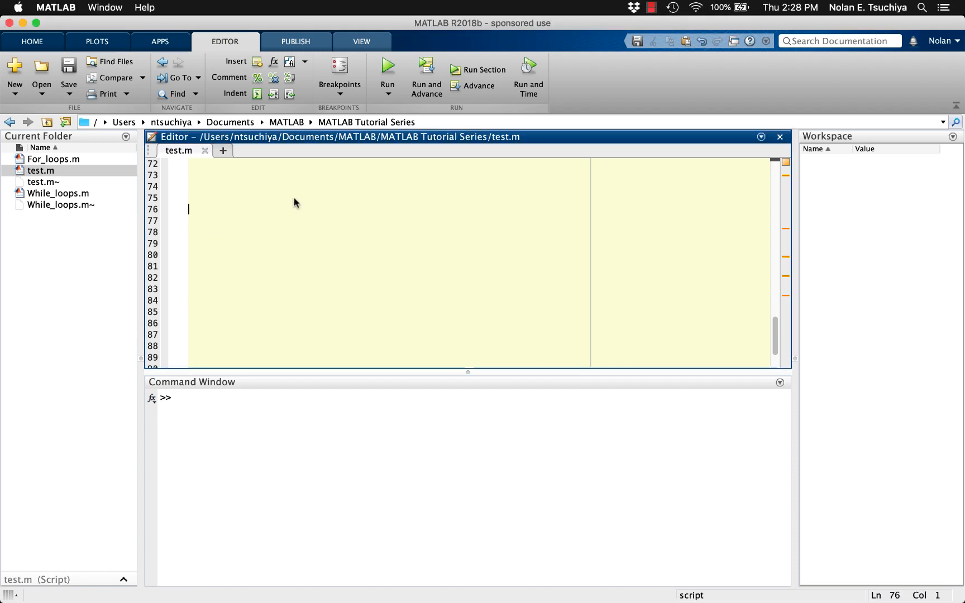
Step: Add a '%% While loops' section header at line 73 with blank lines beneath
text(%%)
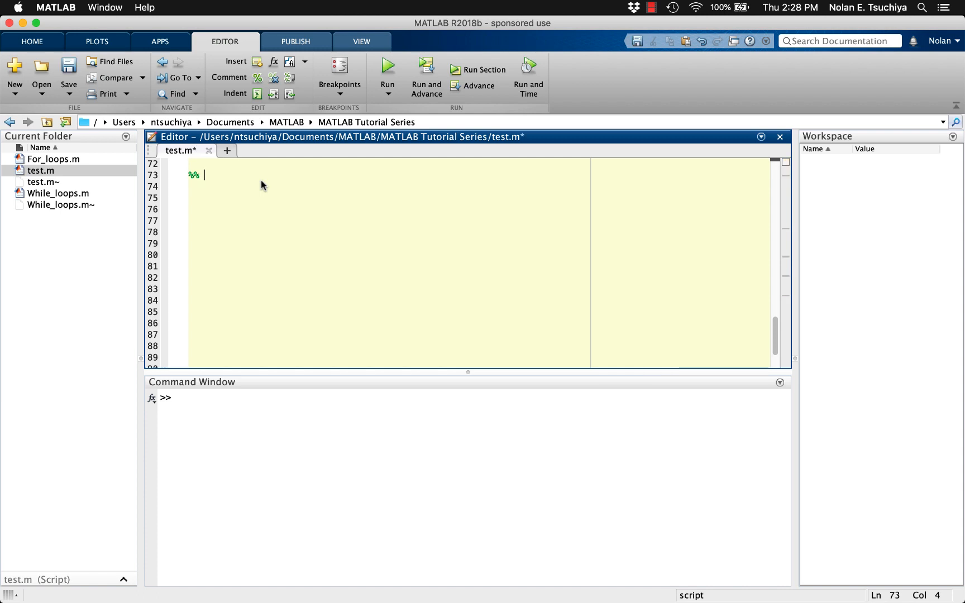
text(While loops)
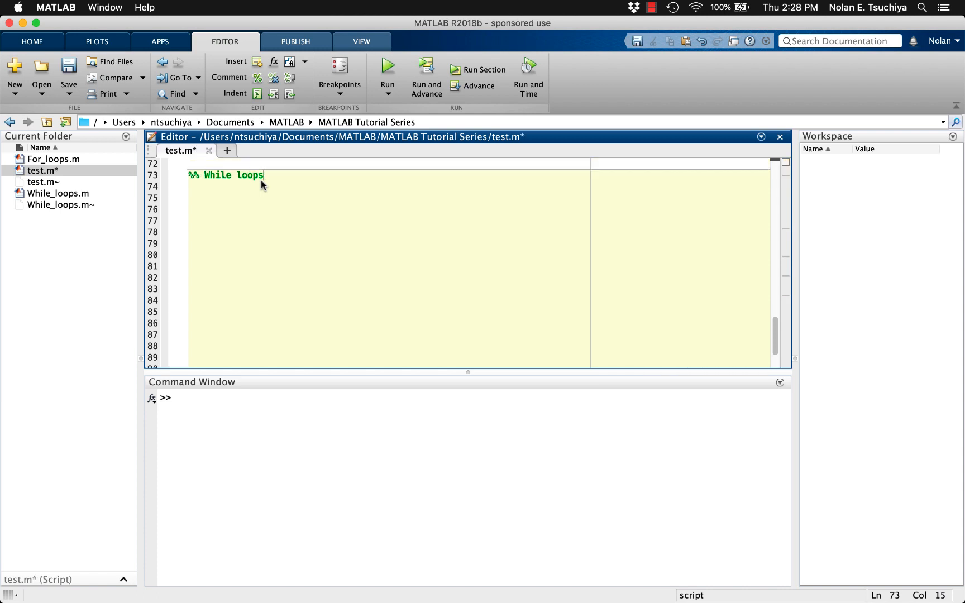
key(Return)
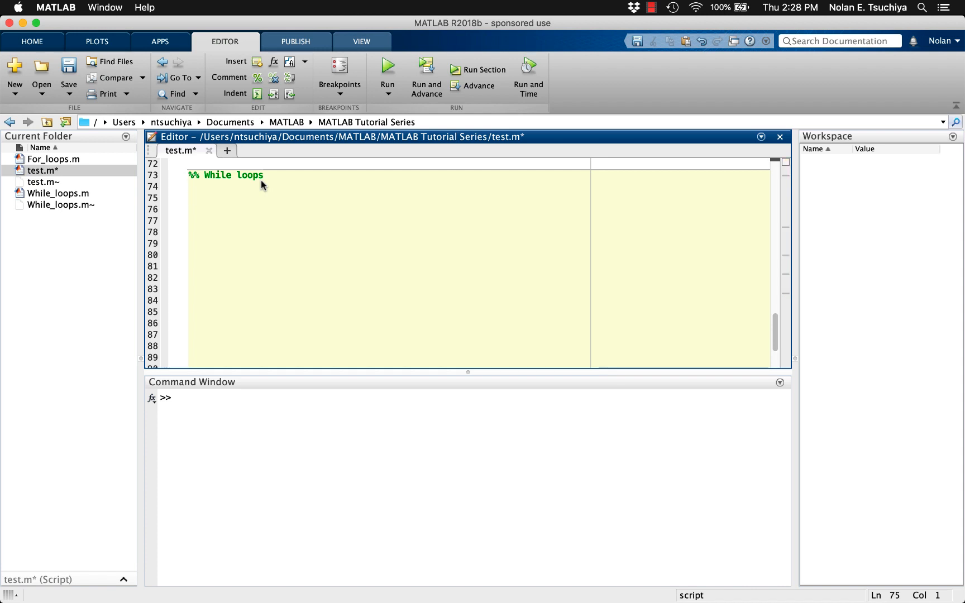
Step: Show the built-in help for the while statement via 'help while', then return to the editor
text(hel)
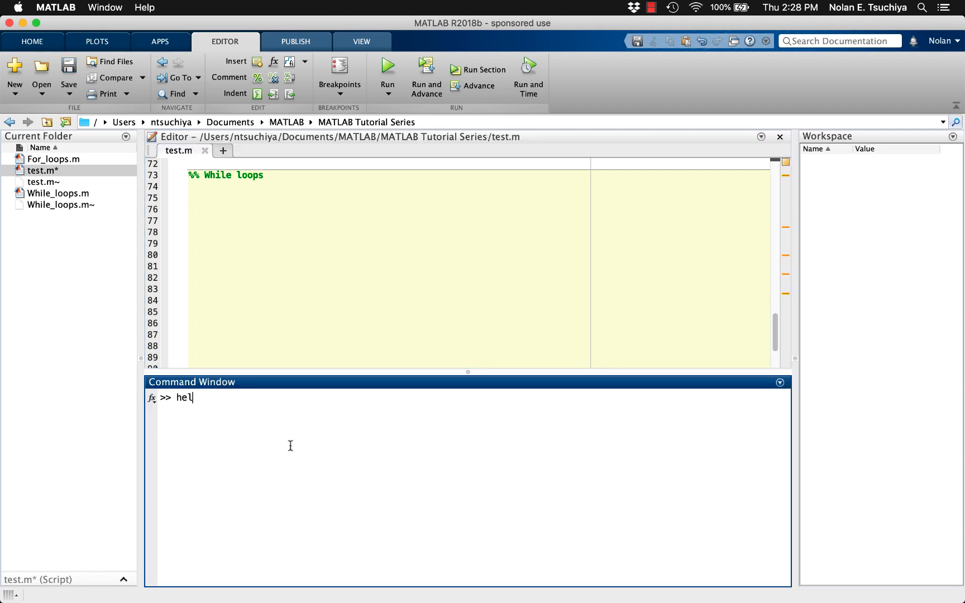
text(help while)
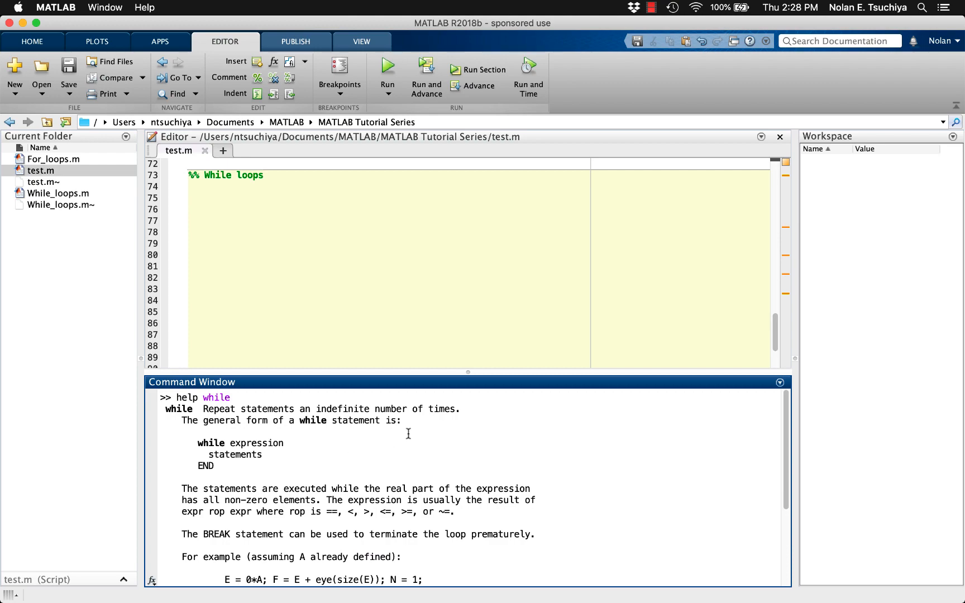
click(248, 193)
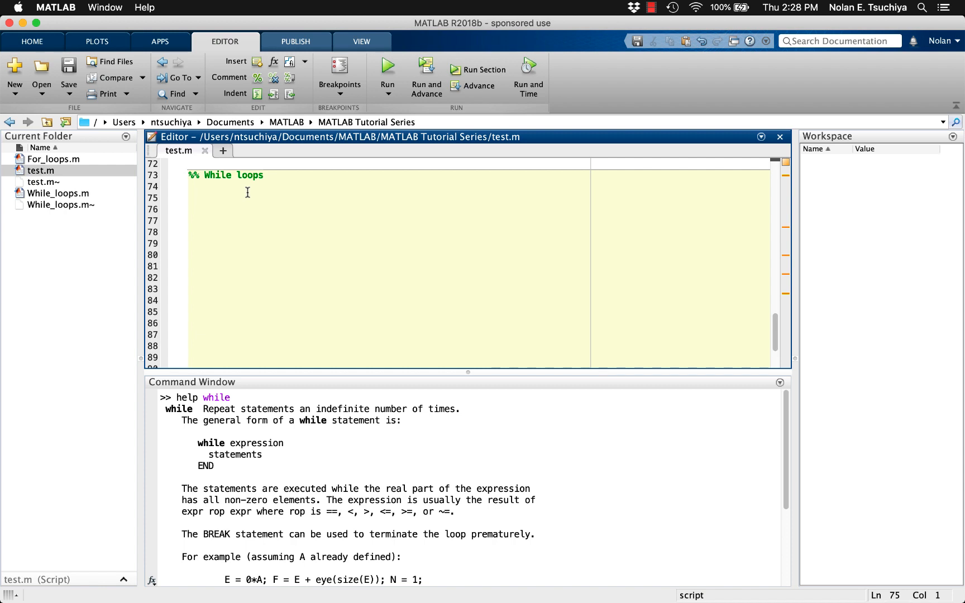
Step: Write a commented while-loop outline: structure heading, '% while some condition', '% main code', '% end'
text(% While loop st)
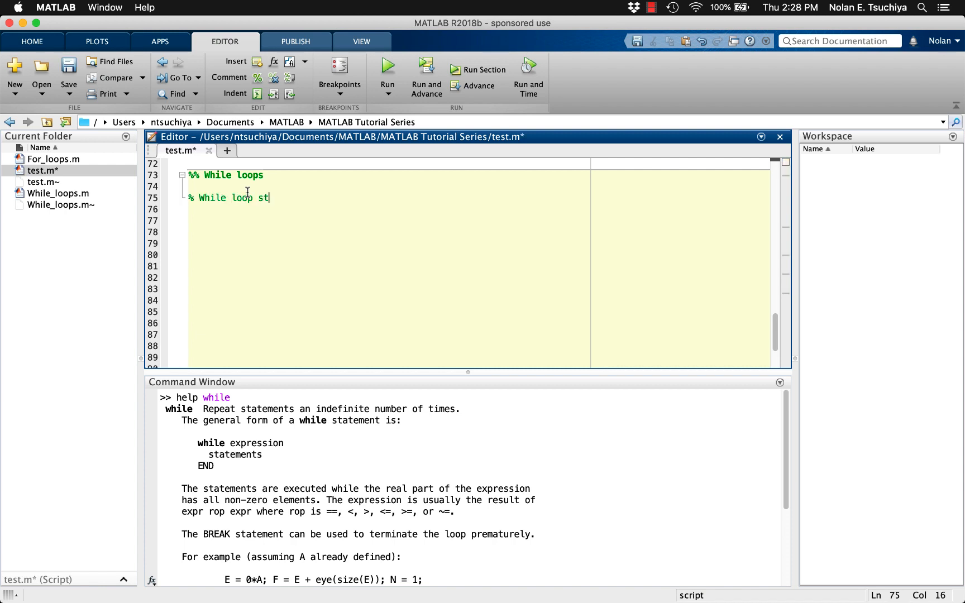
text(ructure)
click(476, 220)
text(% while some condi)
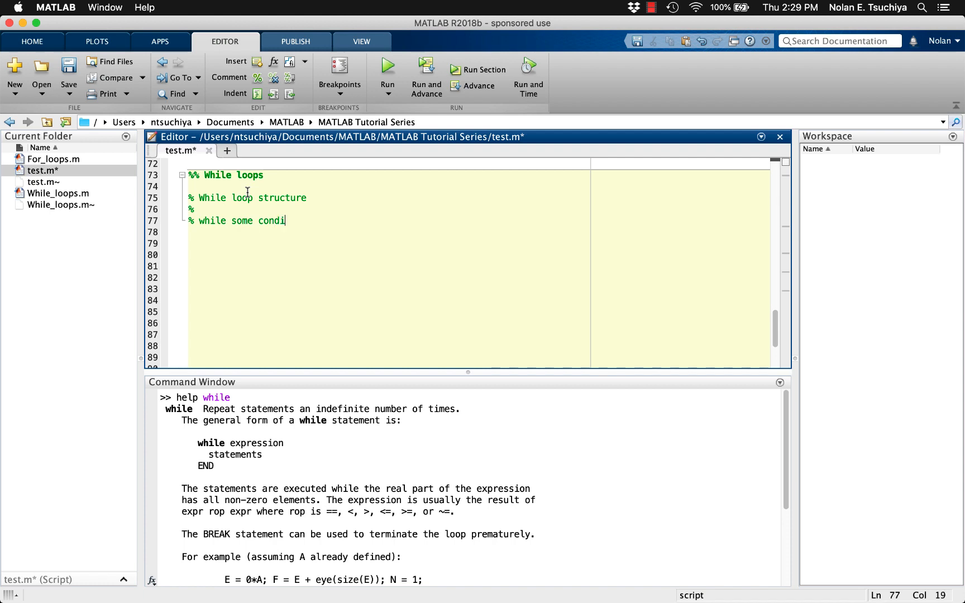
text(tion)
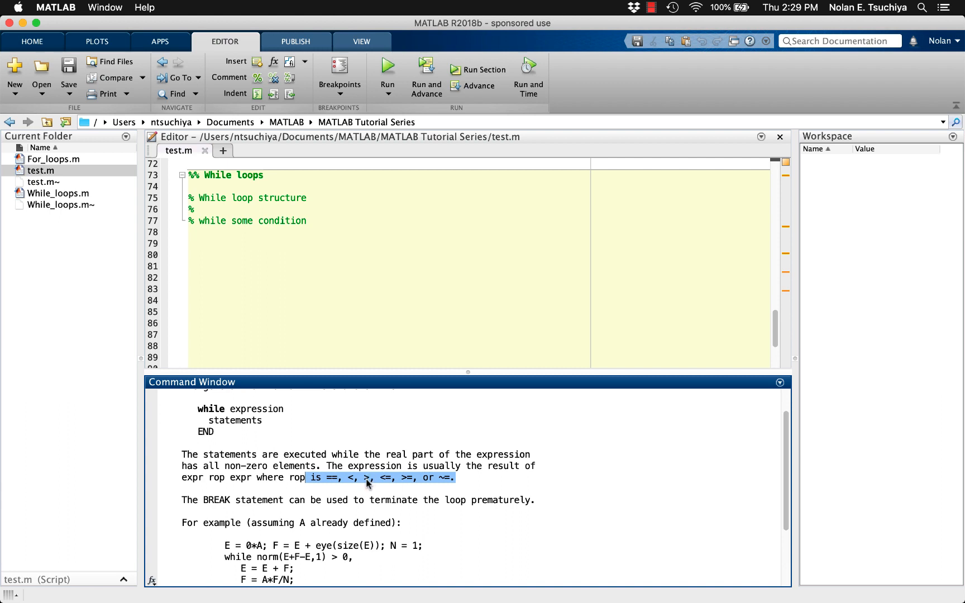
scroll(down, 3)
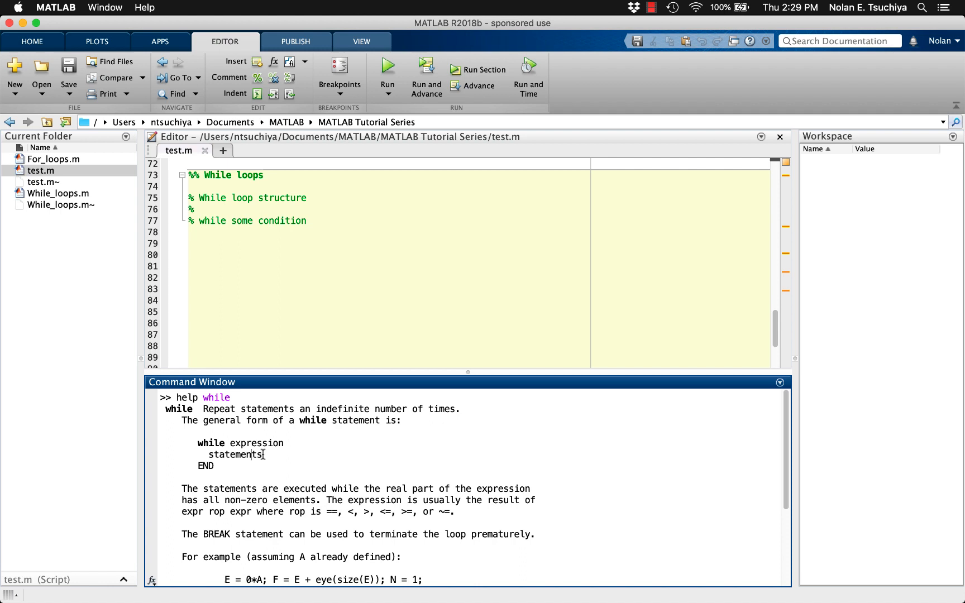
double_click(233, 455)
text(%)
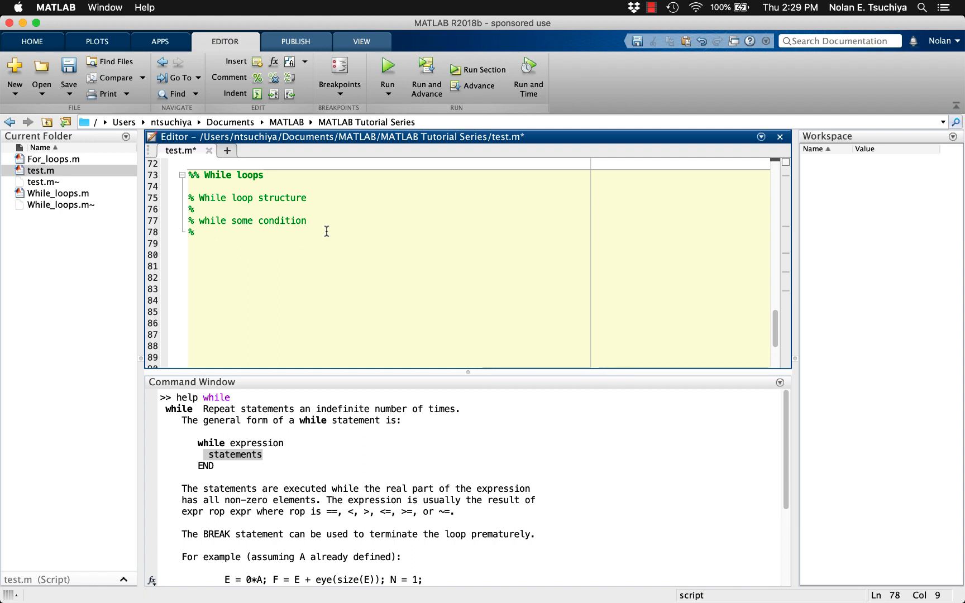
text(main code)
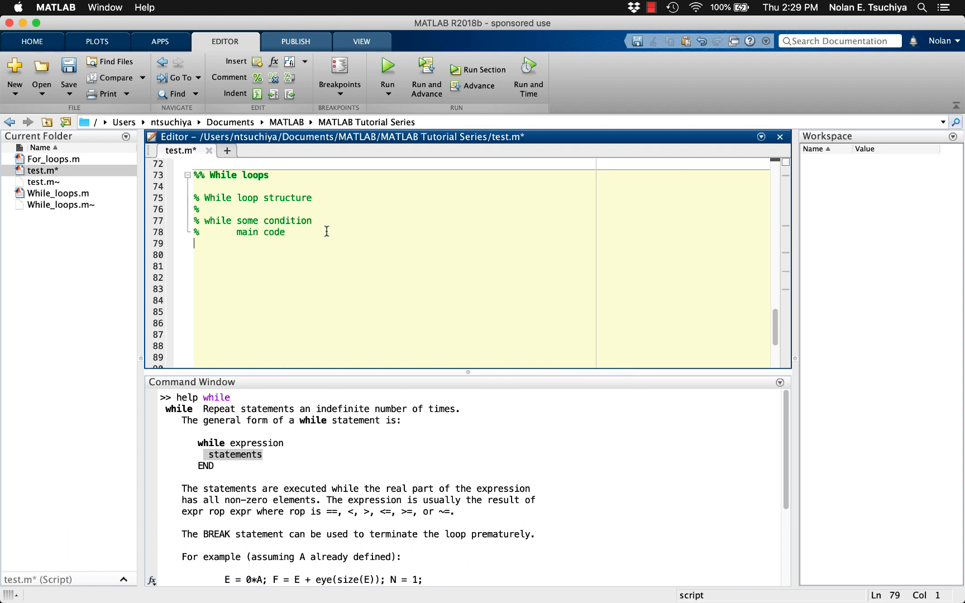
text(% end)
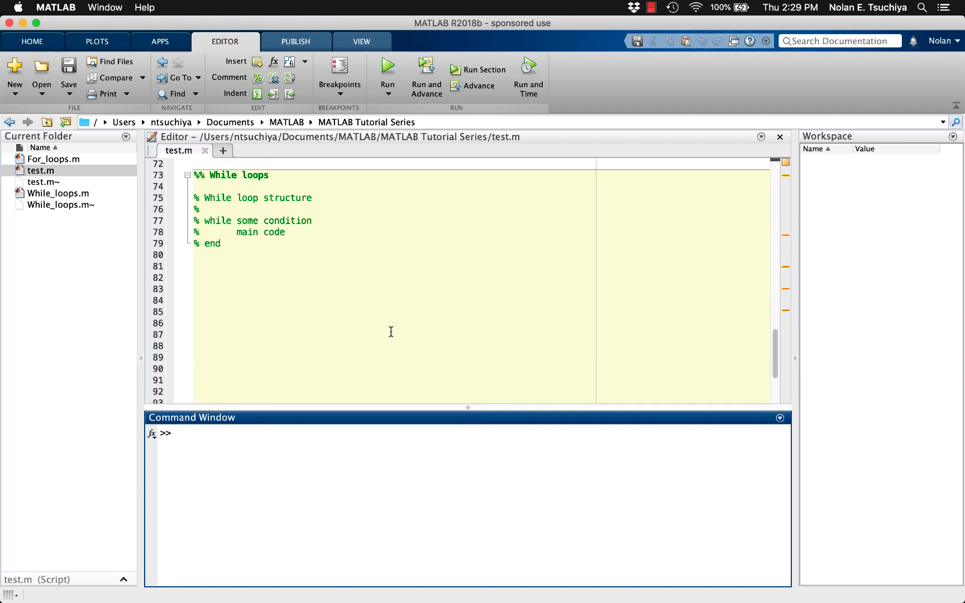
Step: Write code: n = 0;, a 'while n < 10' loop with 'n = n + 1;', end, then a bare n line
click(336, 265)
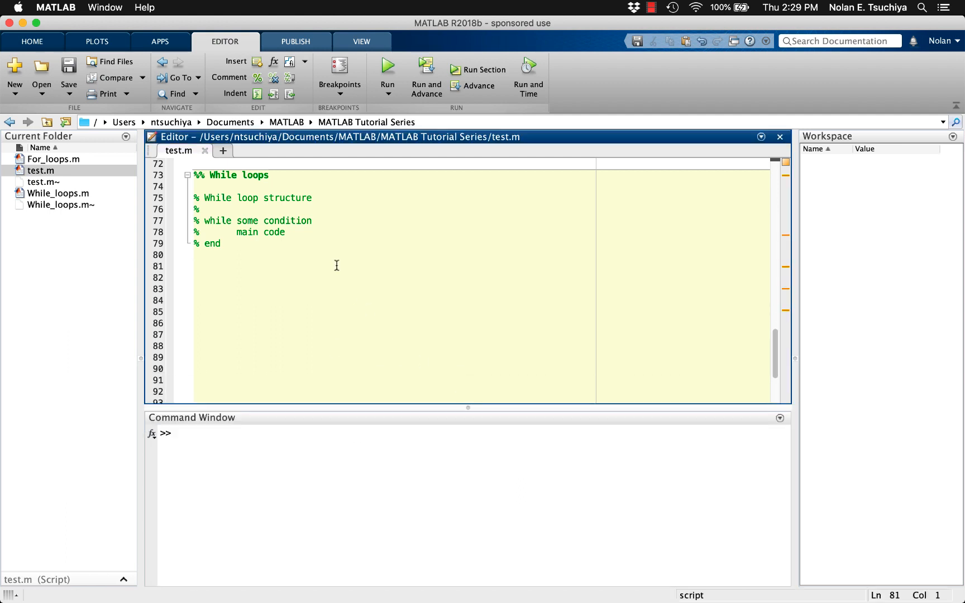
text(while)
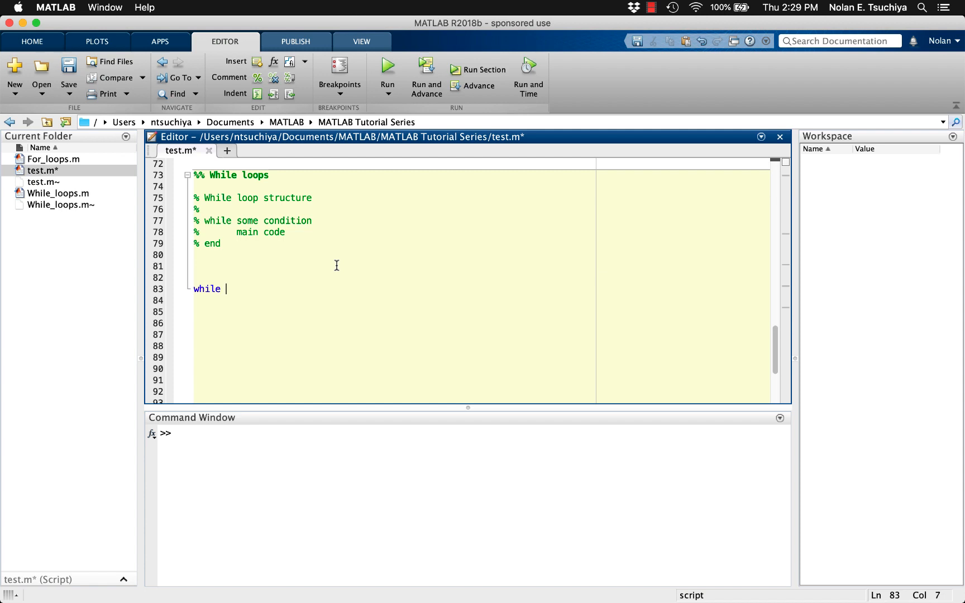
text(n < 10)
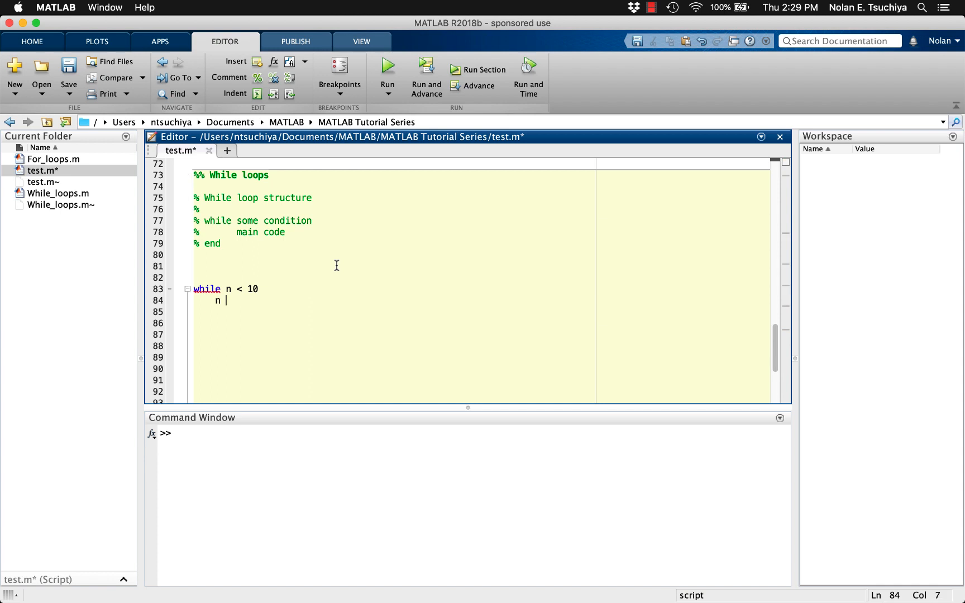
text(= n+)
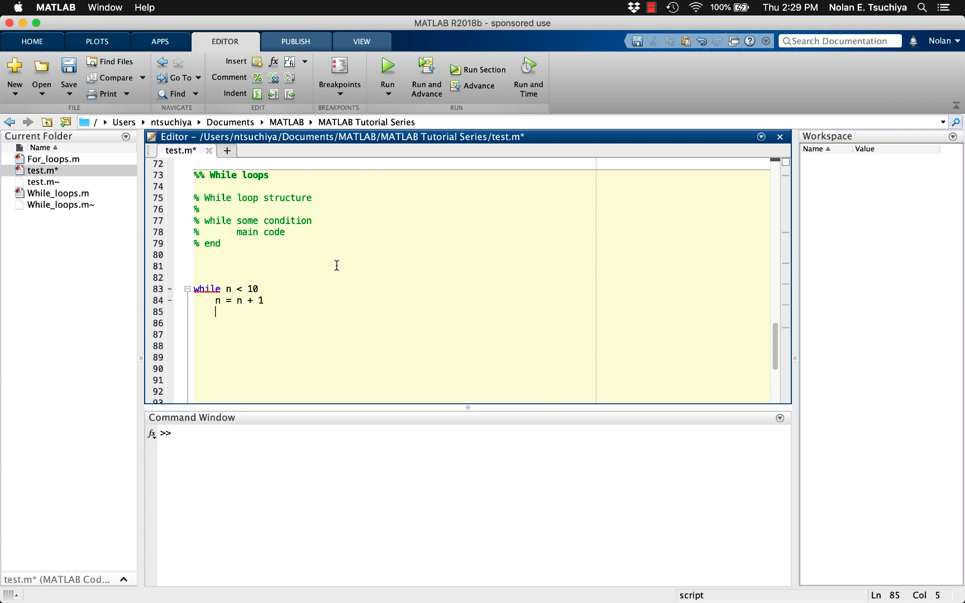
text(end)
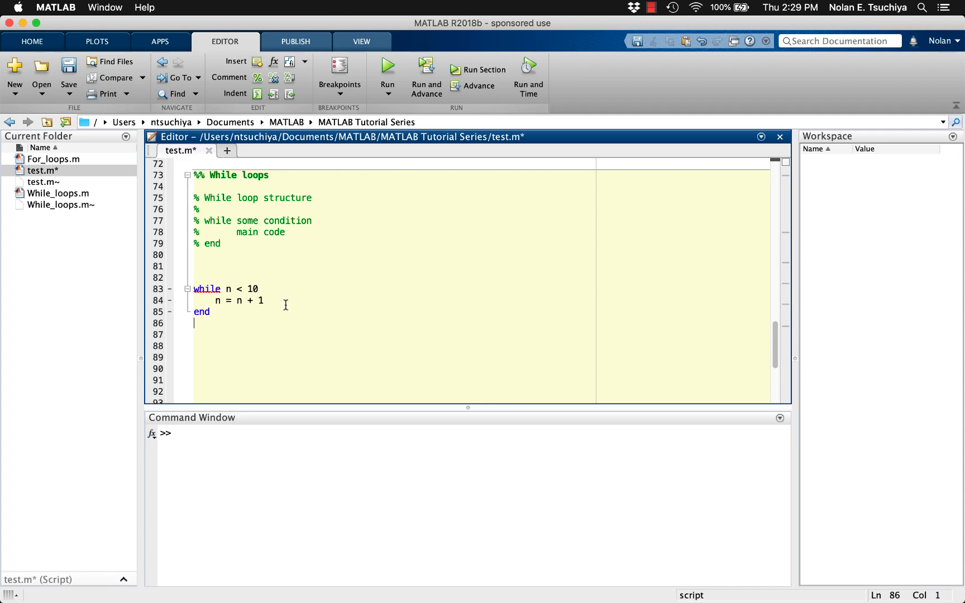
text(n = 0;)
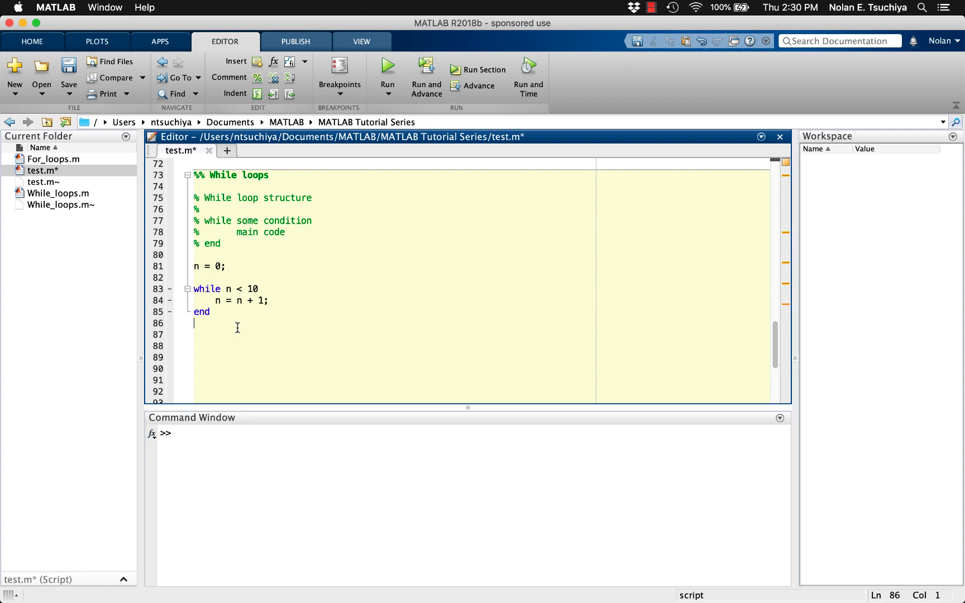
key(Down)
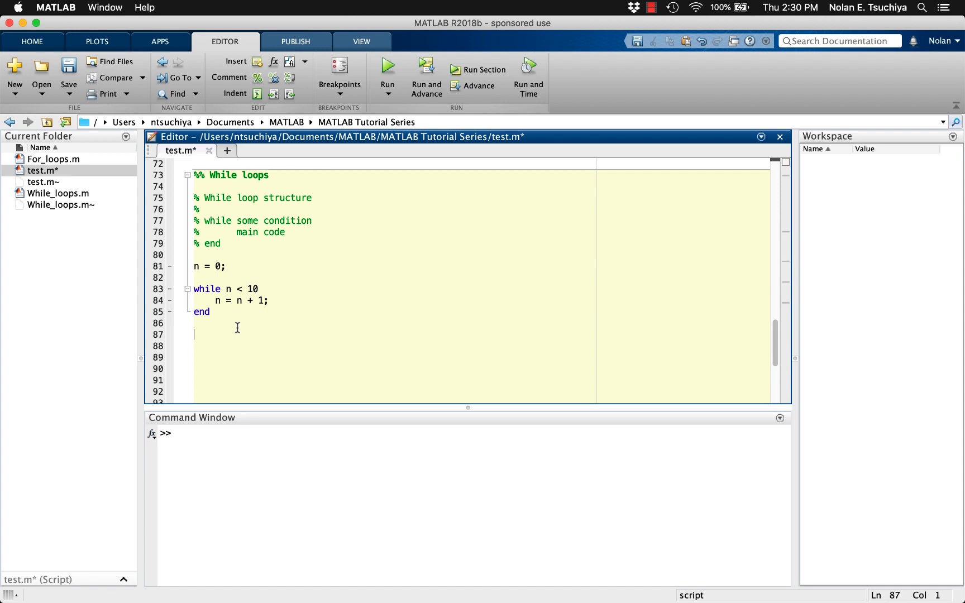
text(n)
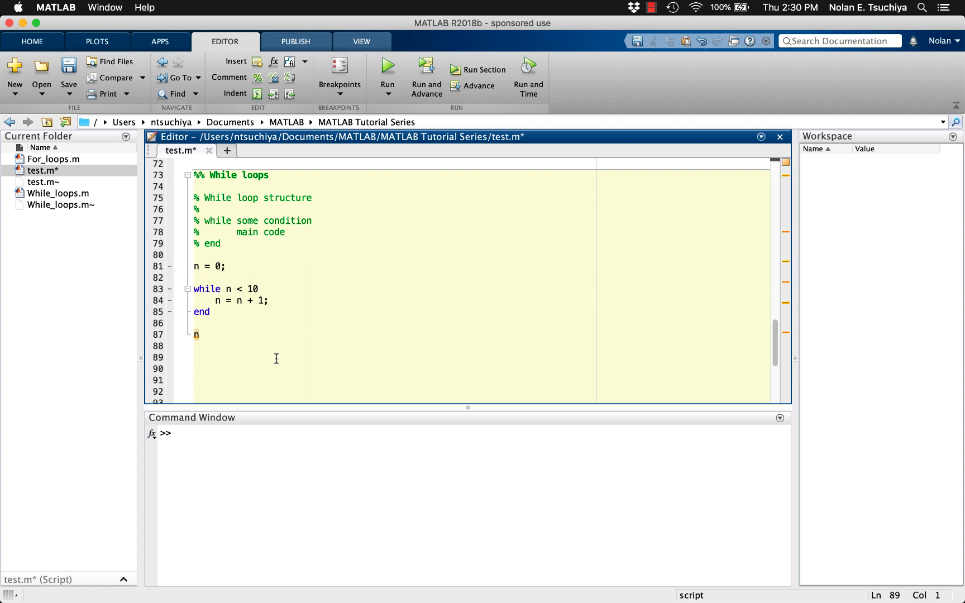
mouse_move(341, 353)
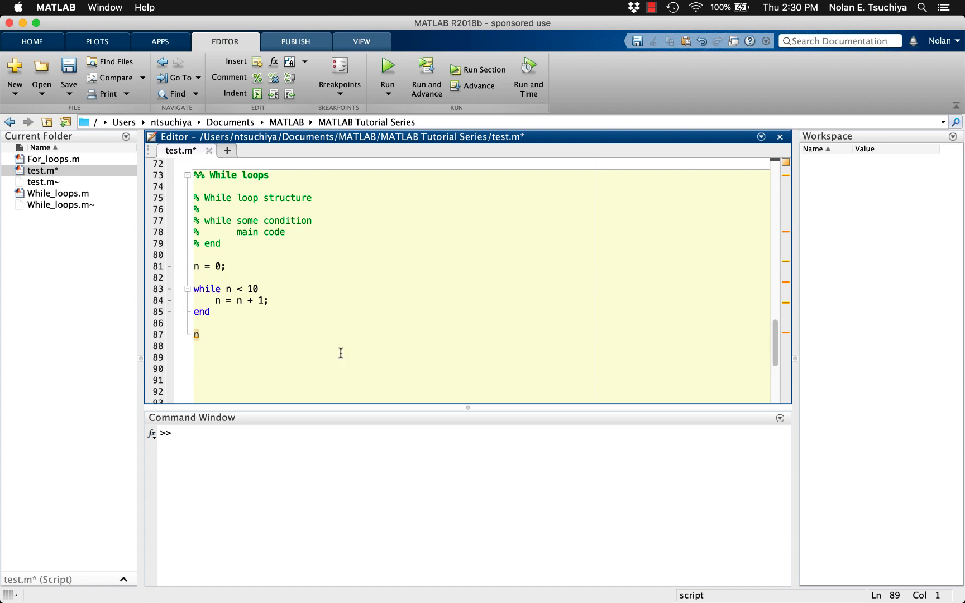
mouse_move(298, 301)
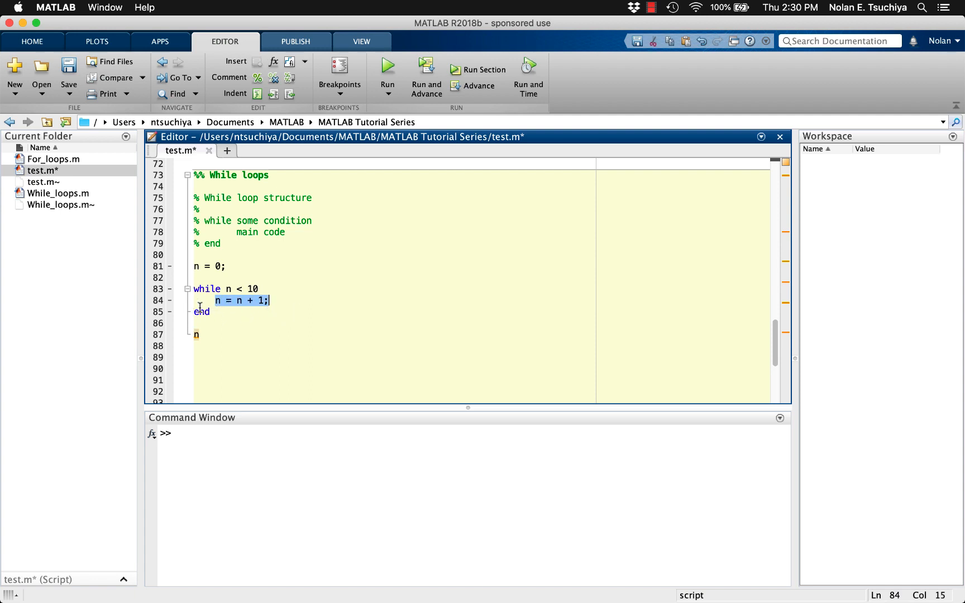
Step: Run test.m so the Command Window prints n = 10 and the Workspace lists n as 10
click(195, 288)
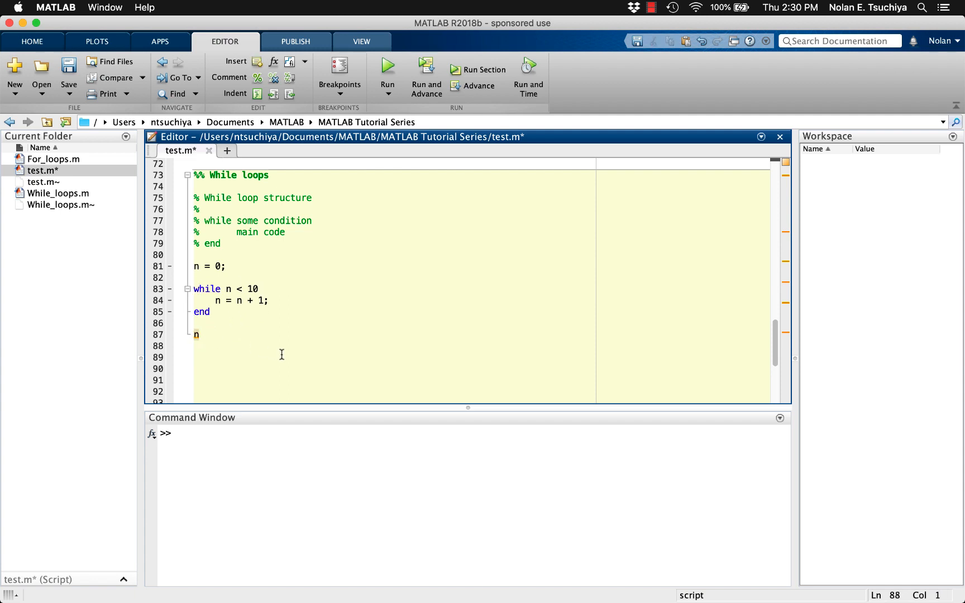
click(386, 67)
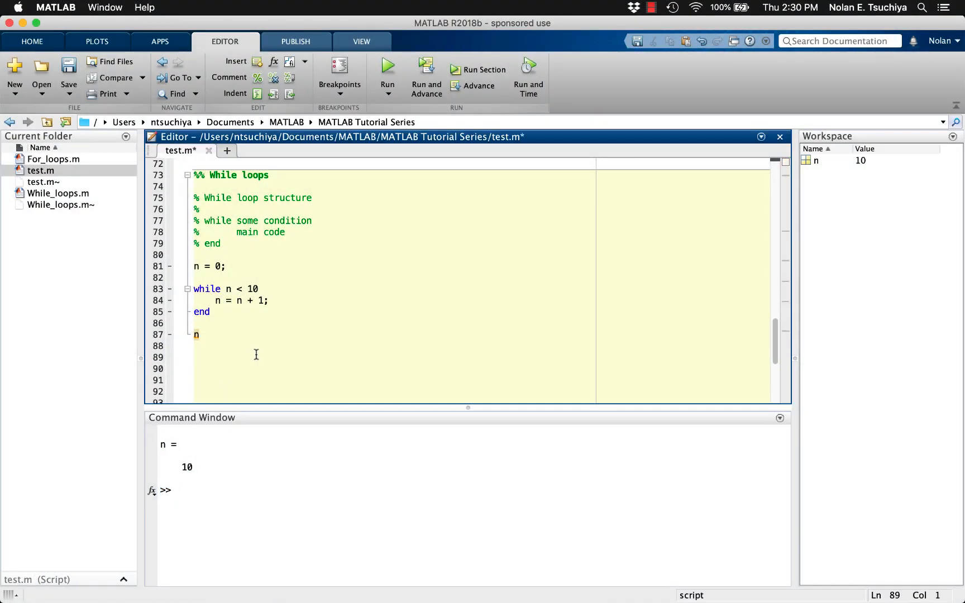
Step: Add an '%% Example 2' section and copy the n = 0; while loop beneath it
text(%% E)
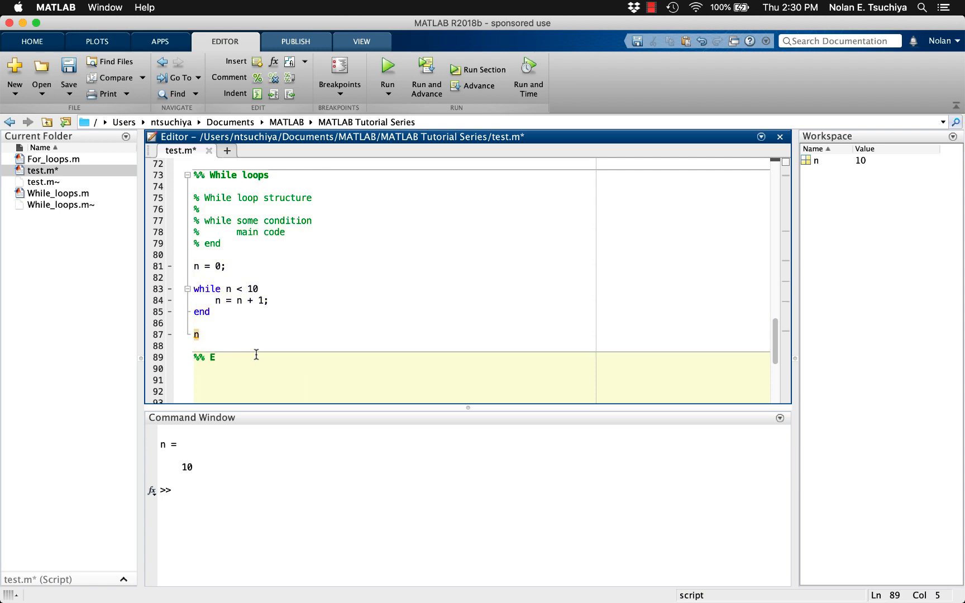
text(xample)
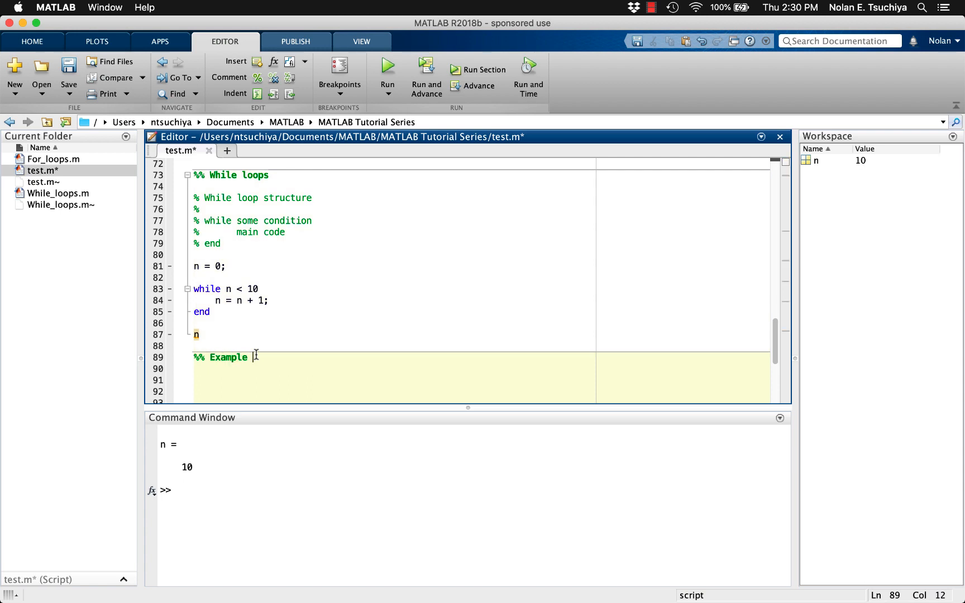
text(2)
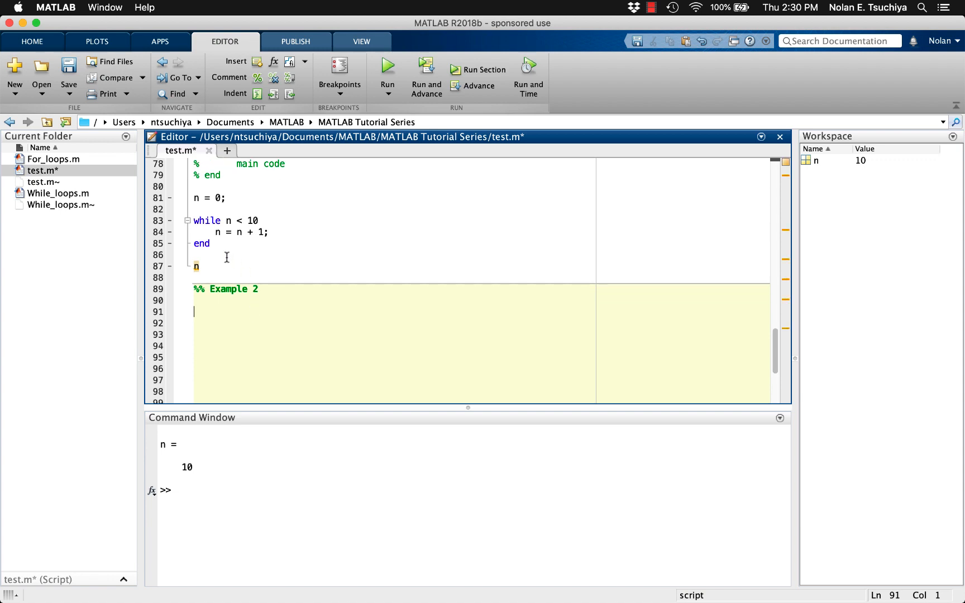
drag(194, 197, 210, 243)
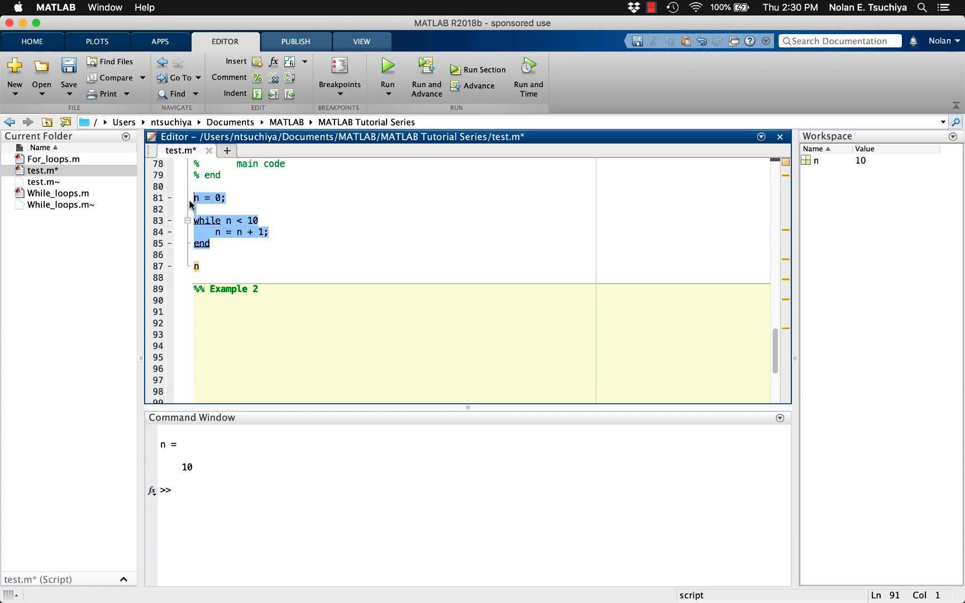
click(219, 311)
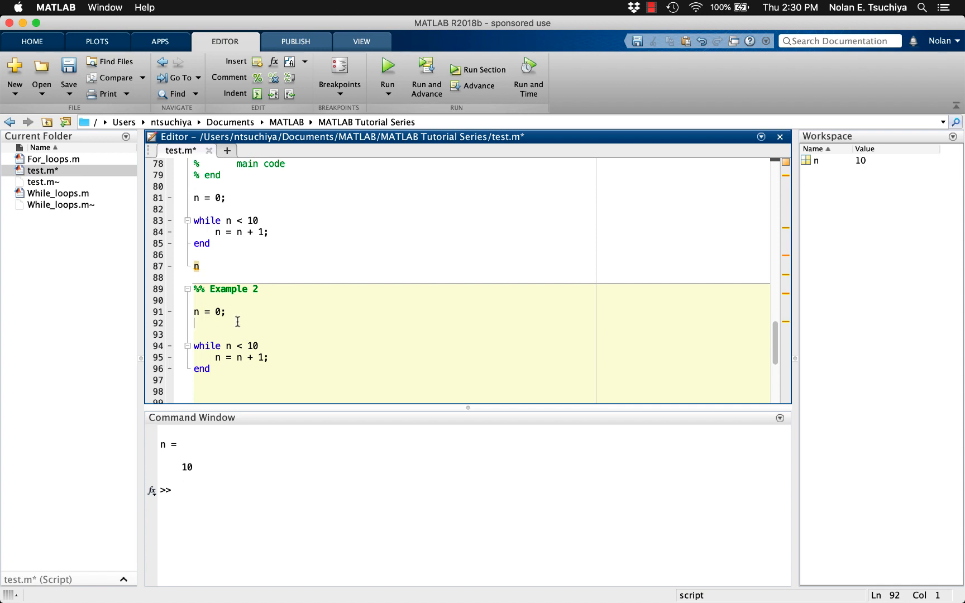
Step: Add 'm = 0;' and change the copied loop body to increment m instead of n
text(m)
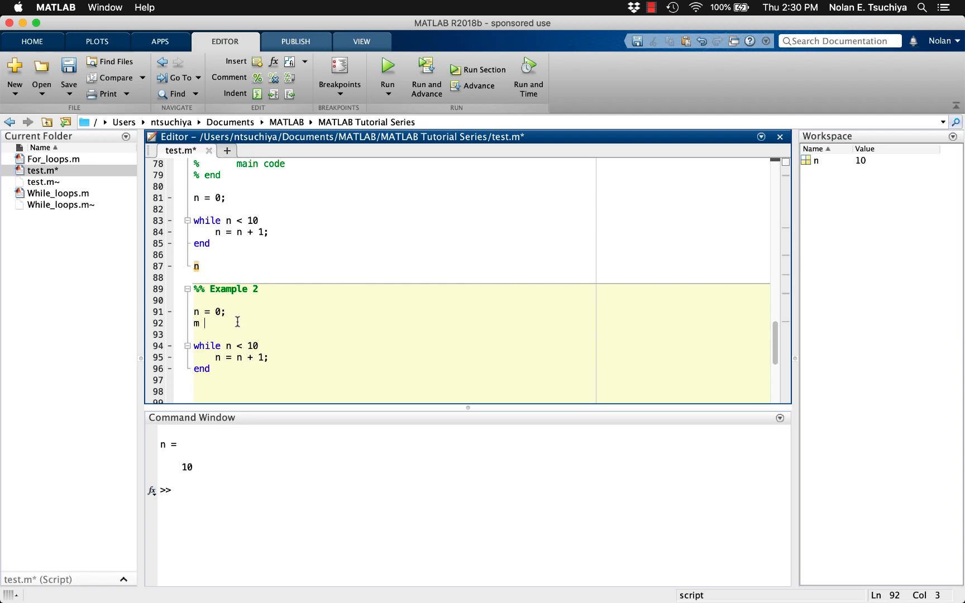
key(Backspace)
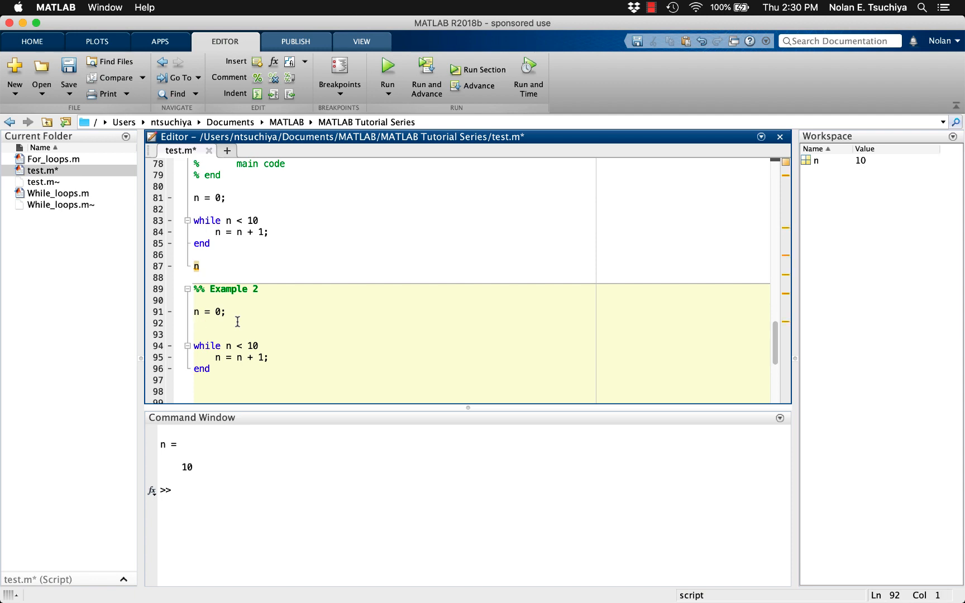
text(m =)
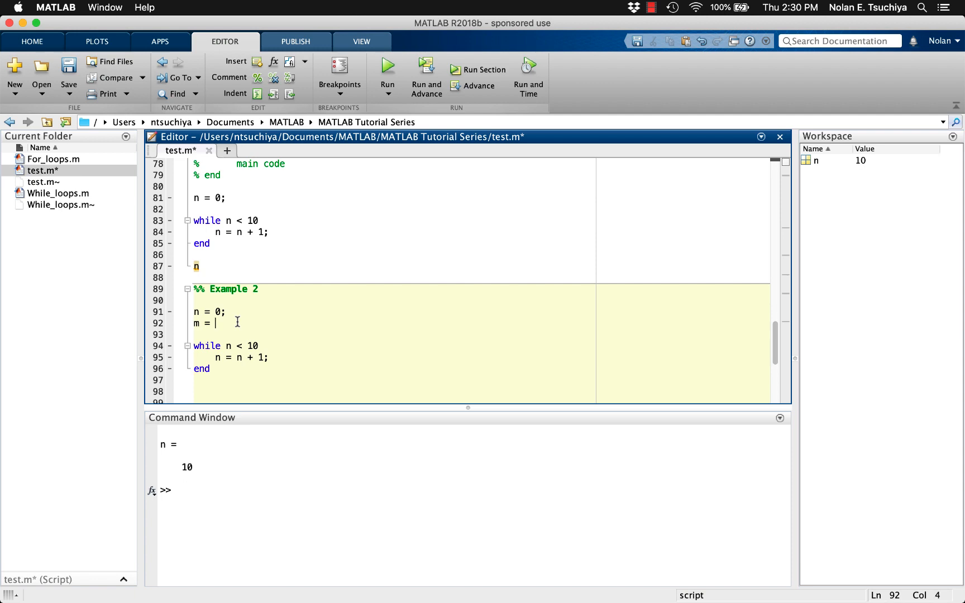
text(0;)
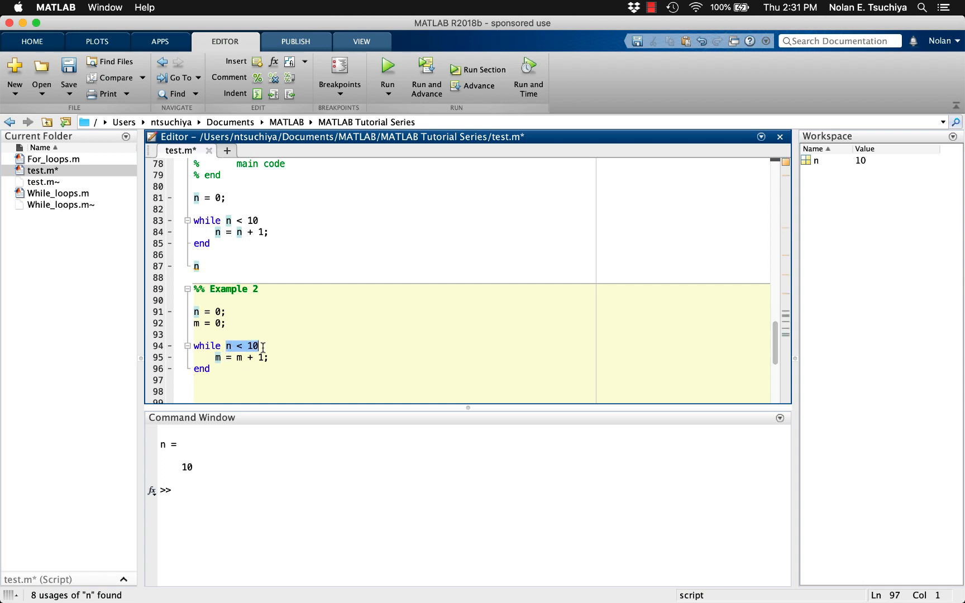
Step: Remove the semicolon after m = m + 1 and run Example 2, producing an endless loop stopped at m = 58295
click(261, 346)
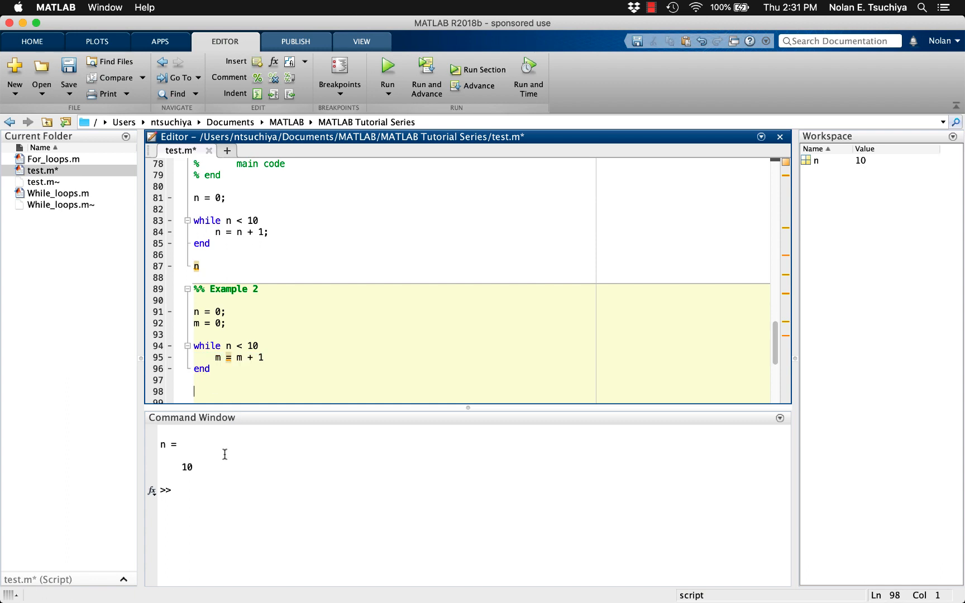
click(389, 71)
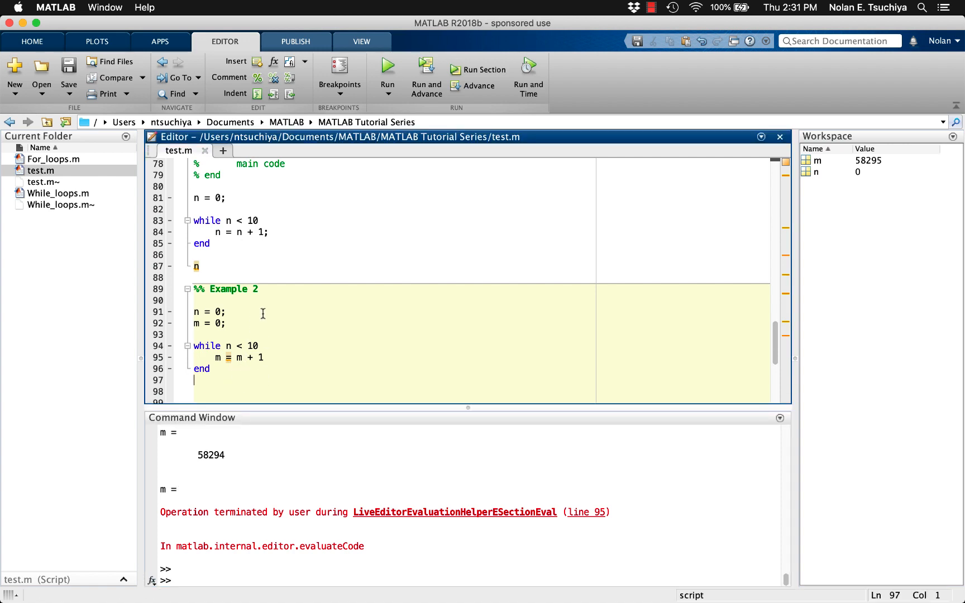
Step: Add the comment '% Infinite loop exmaple' at the top of Example 2
text(% I)
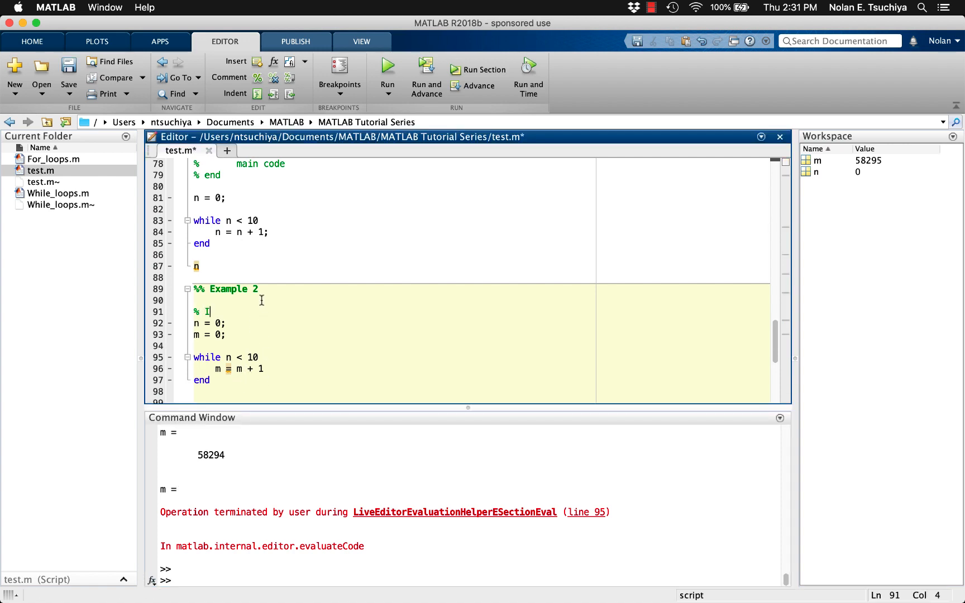
text(nfinite loop exmaple)
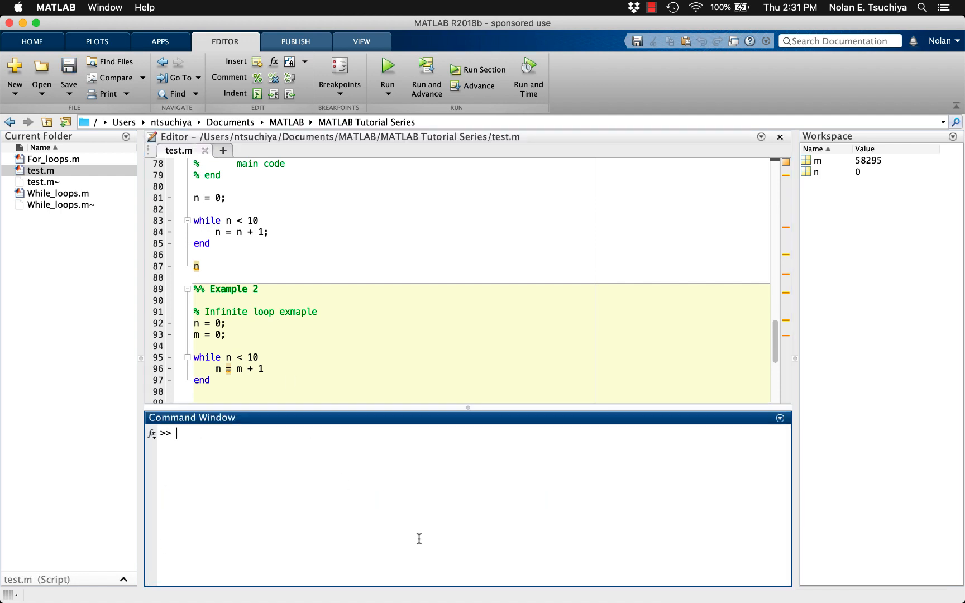
Step: Enlarge the script area, reread 'help while', then clear the Command Window
drag(468, 408, 468, 423)
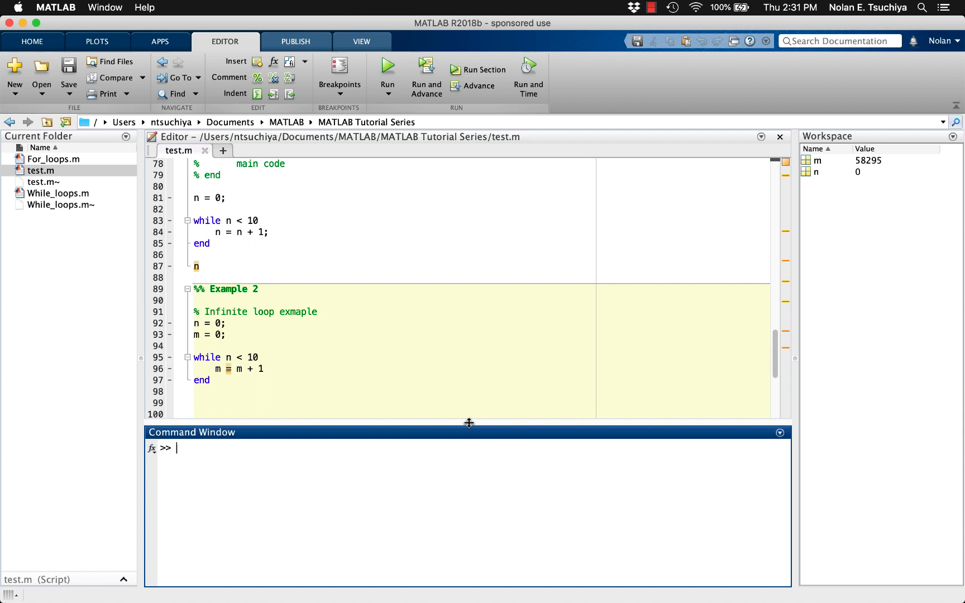
text(help while)
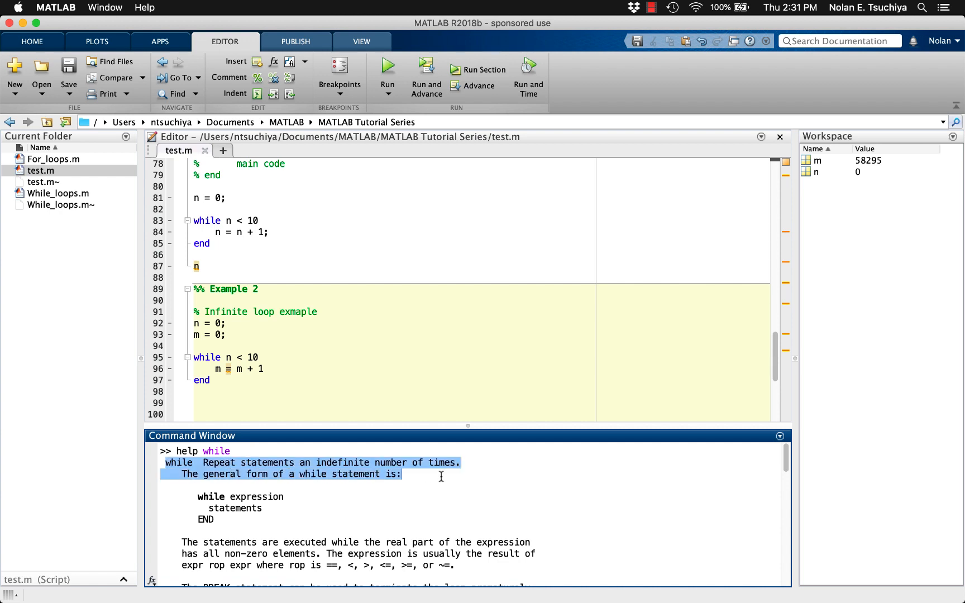
click(476, 530)
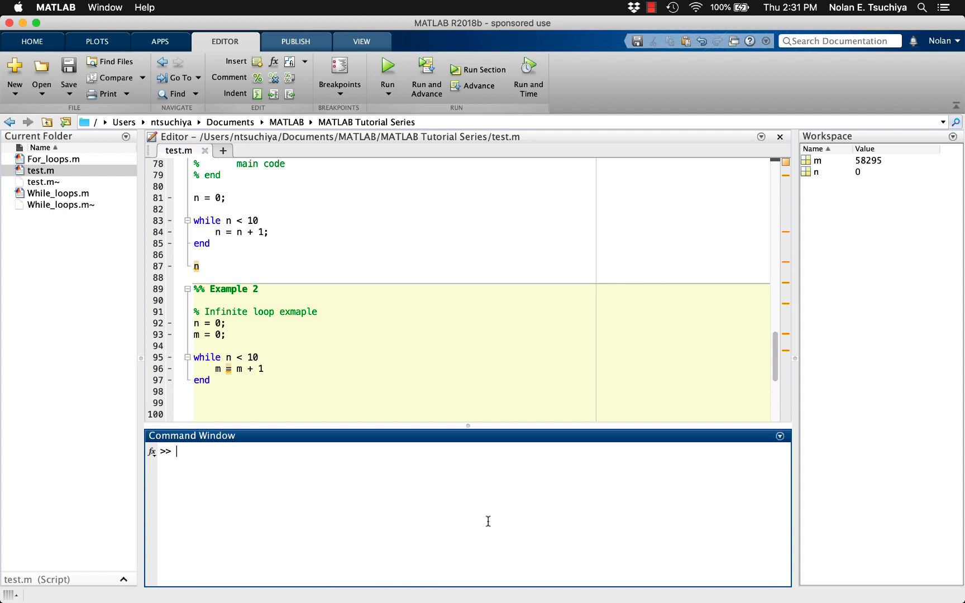
Step: Restore the semicolon after m = m + 1 and start a new '%% Example 3' section below
click(263, 368)
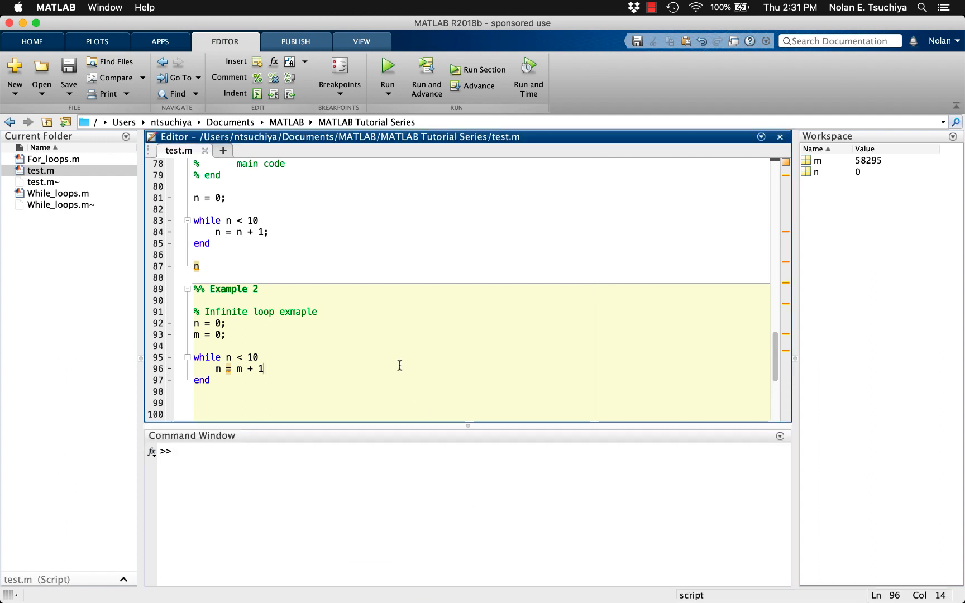
mouse_move(368, 376)
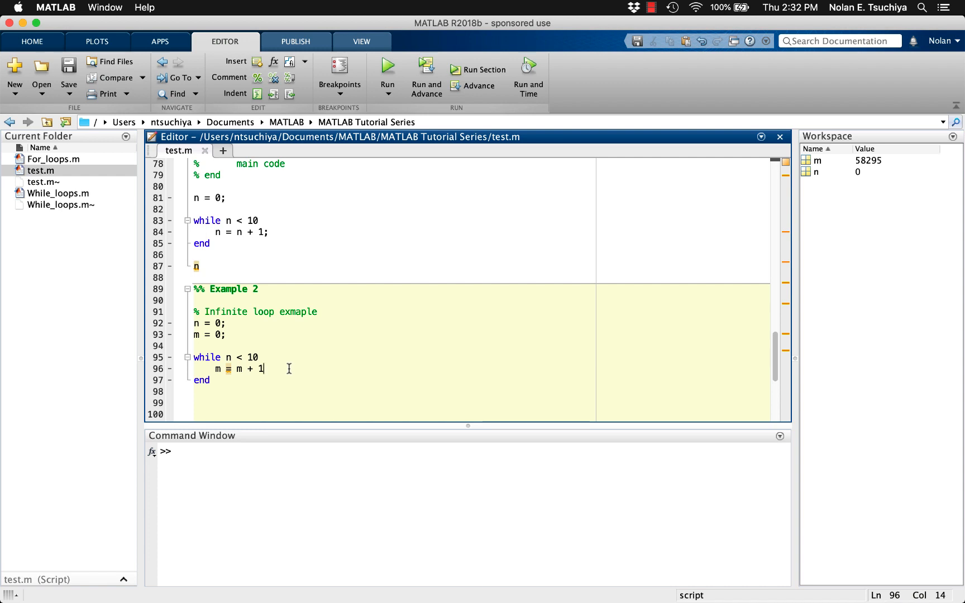
text(;)
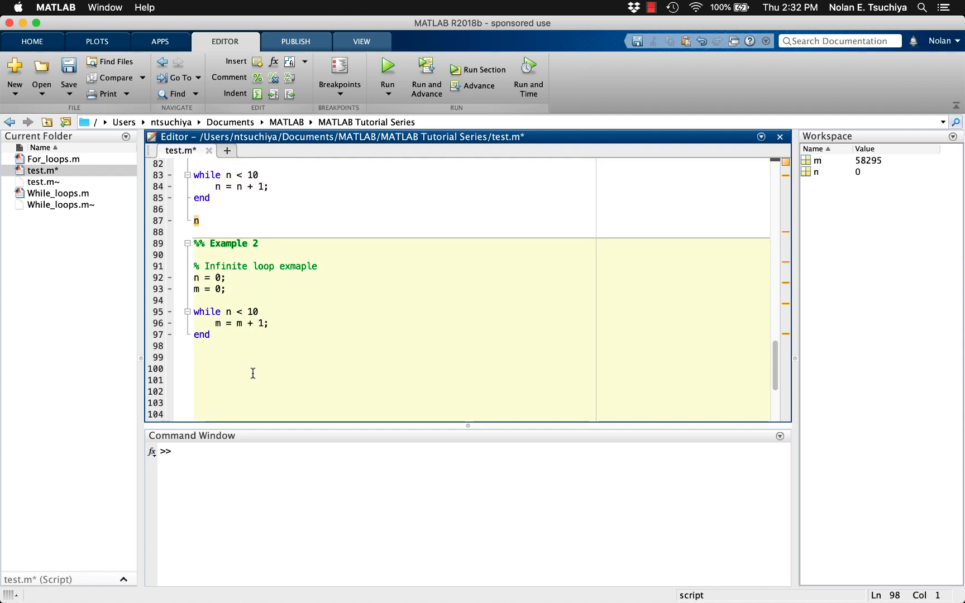
text(%% Example 3)
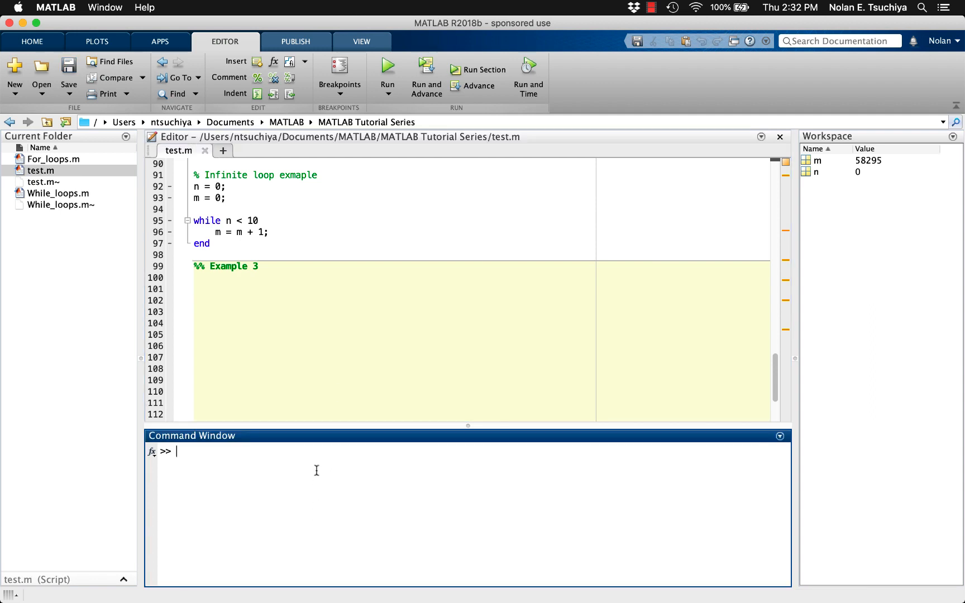
Step: Evaluate 1+2+3+4 and 1+2+3+4+5 in the Command Window, leaving ans = 15
text(1+2+3+4)
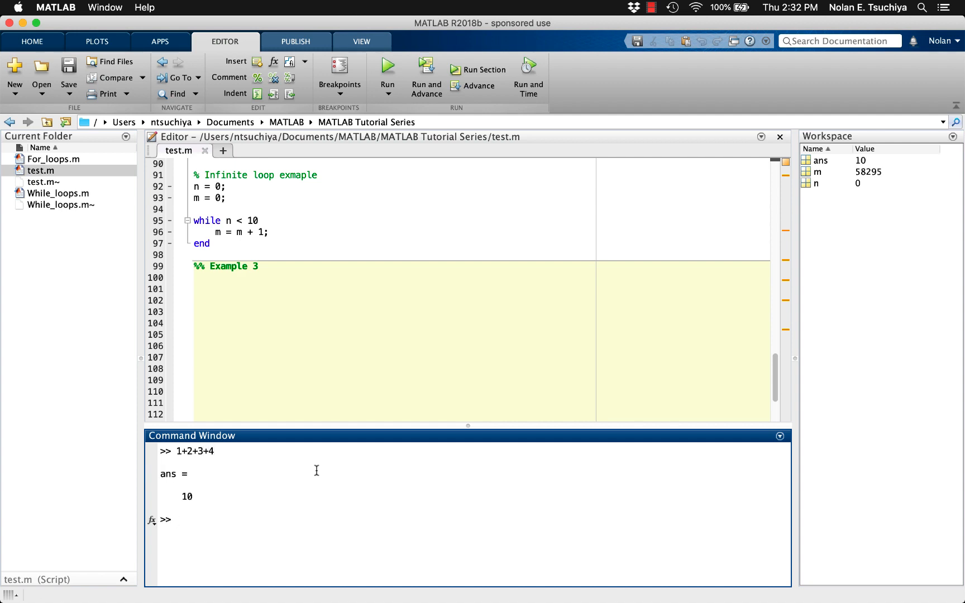
text(1+)
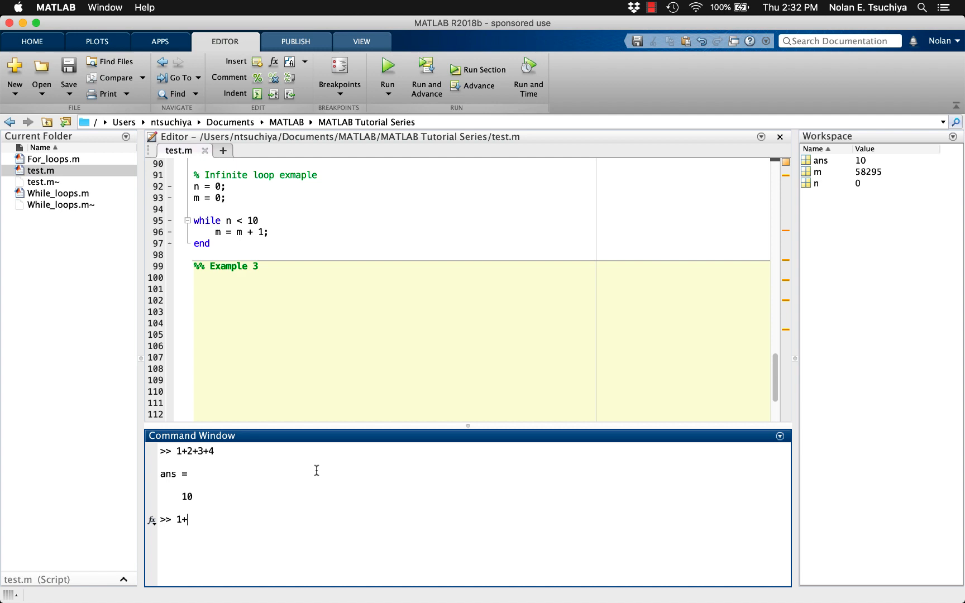
text(2+3+4+5)
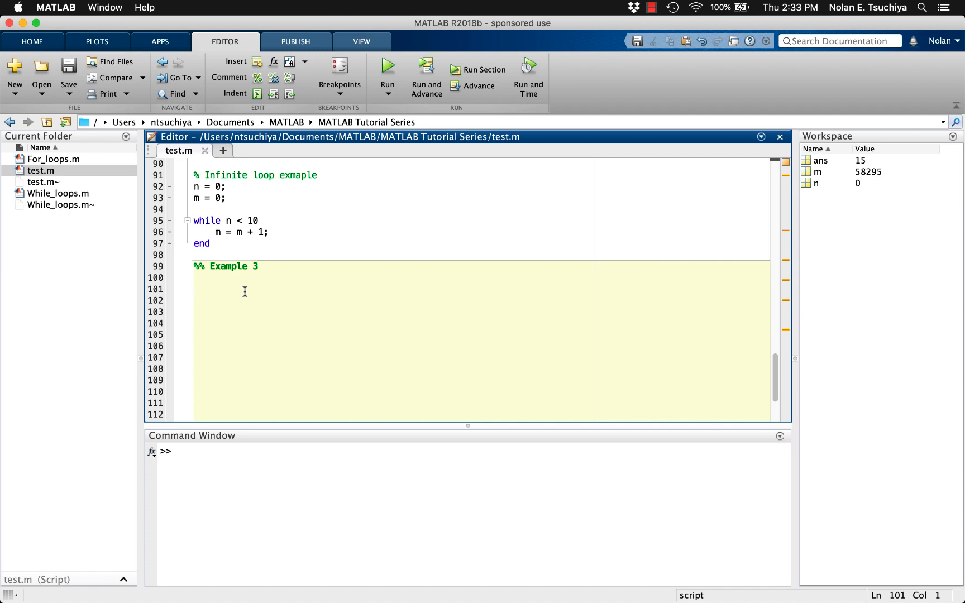
Step: Initialise total = 0 and n = 0, and start a while total < 12 loop
text(total = 0)
click(480, 312)
text(n)
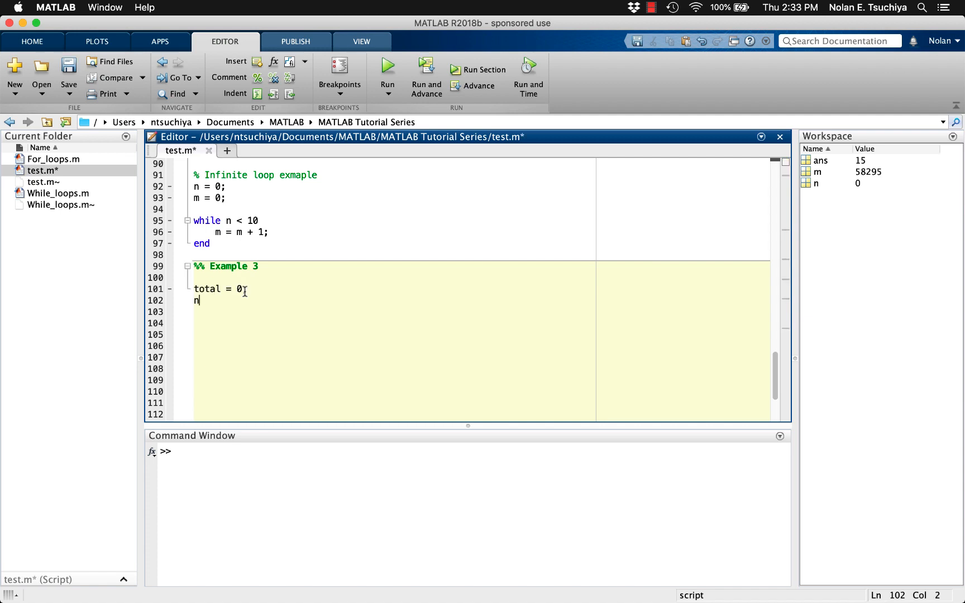
text(= 0;)
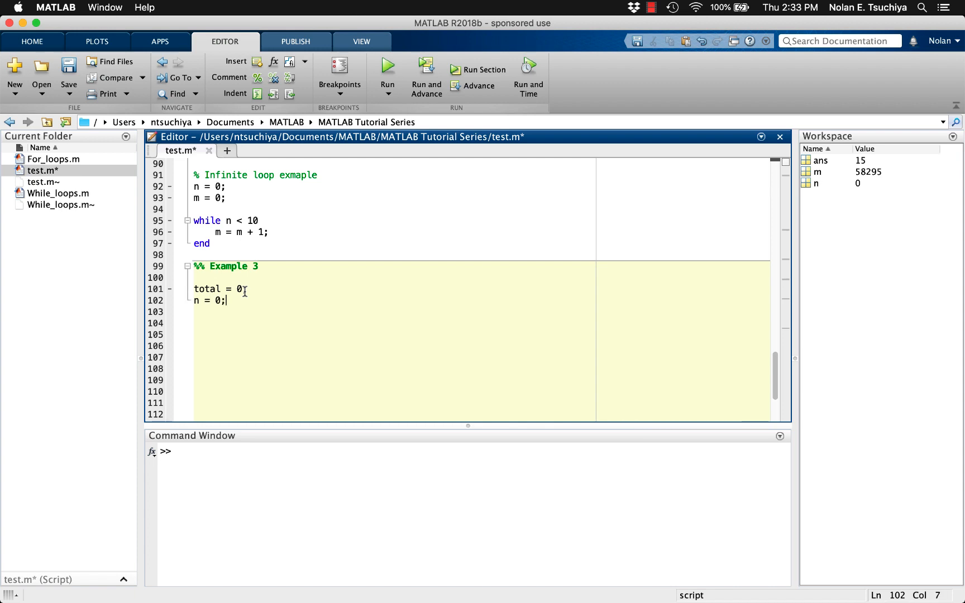
text(while)
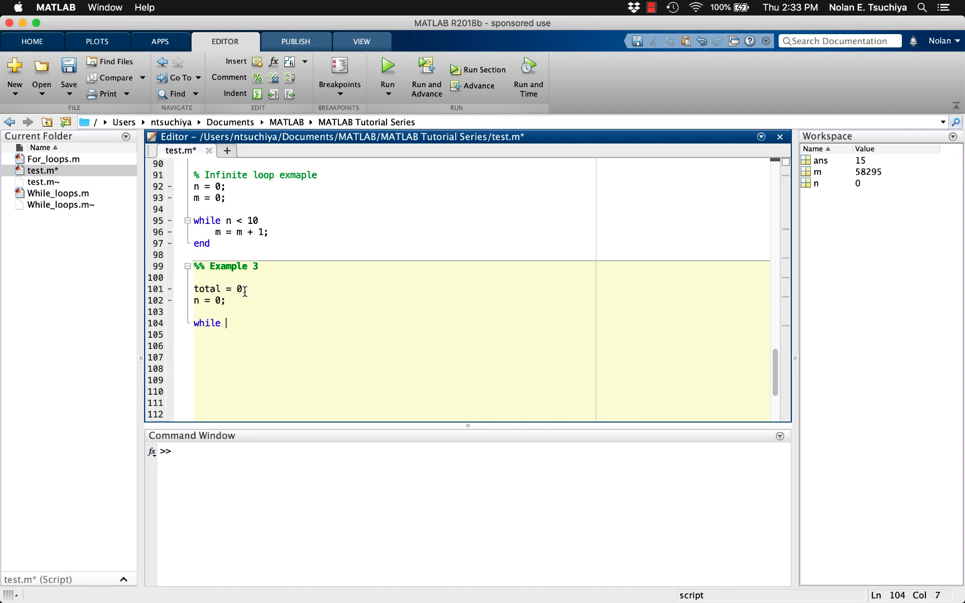
text(total)
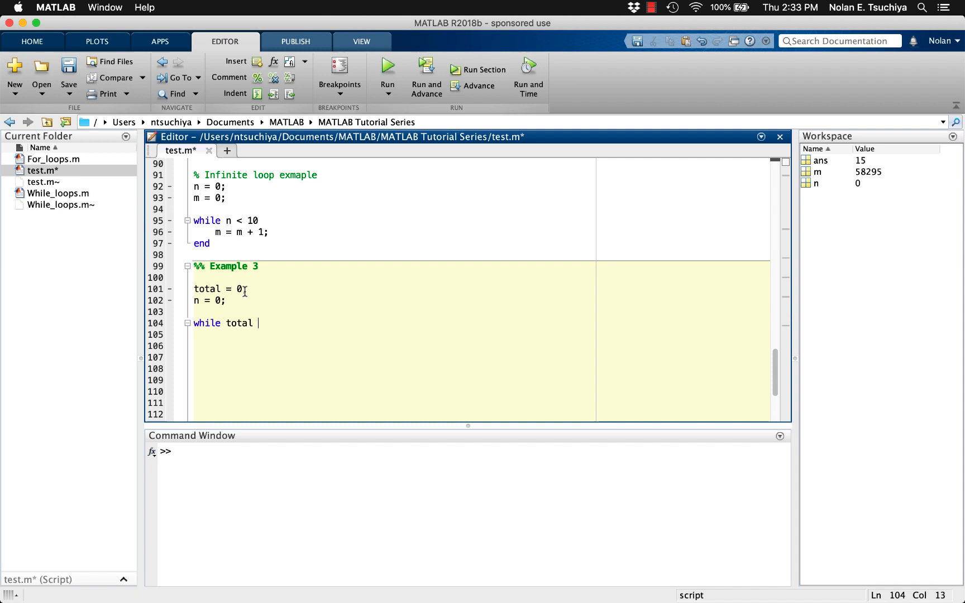
text(< 1)
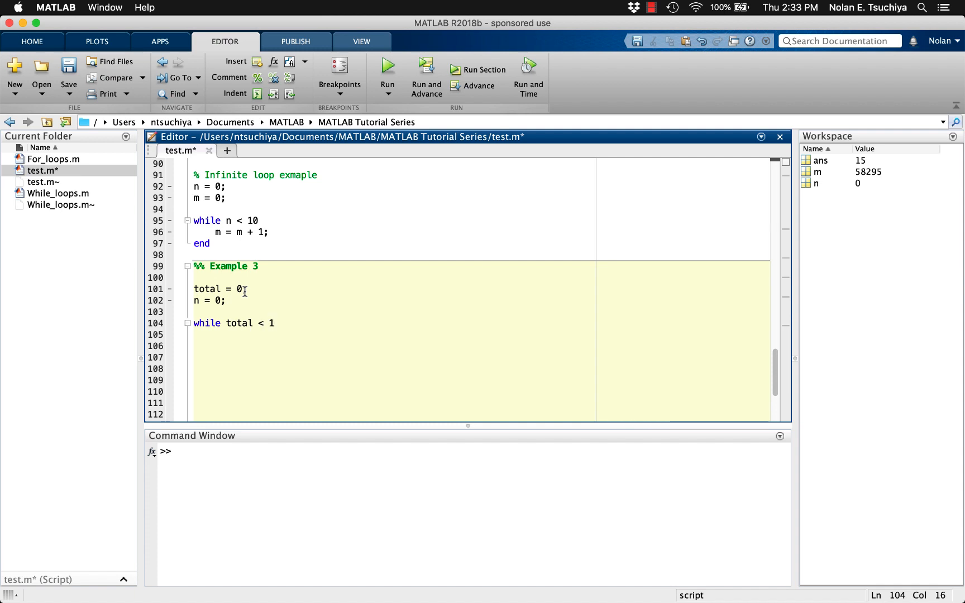
text(2)
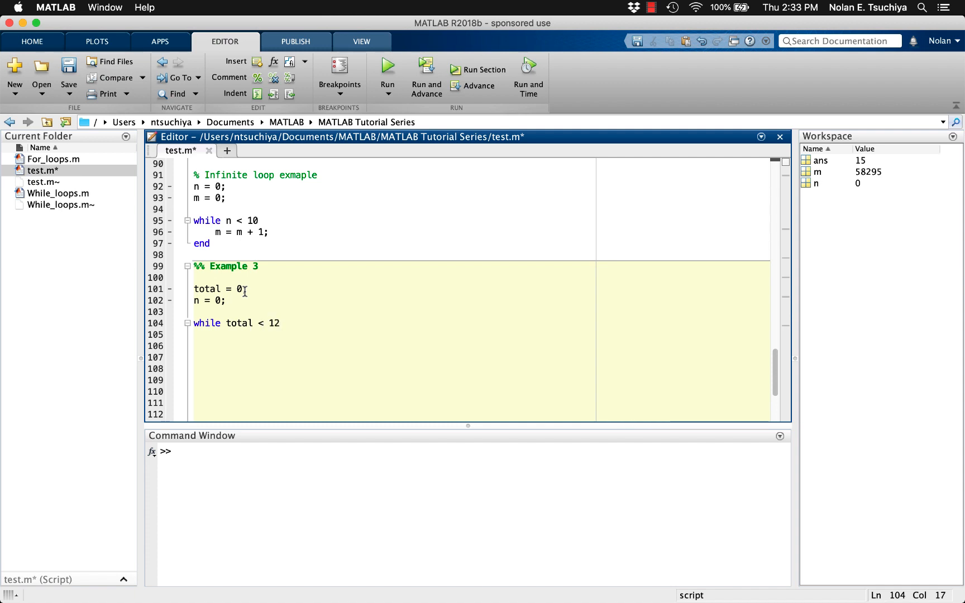
Step: Fill the loop body with n = n + 1 and total = total + n, close with end, and list total and n
text(n = n + 1;)
click(480, 345)
text(total)
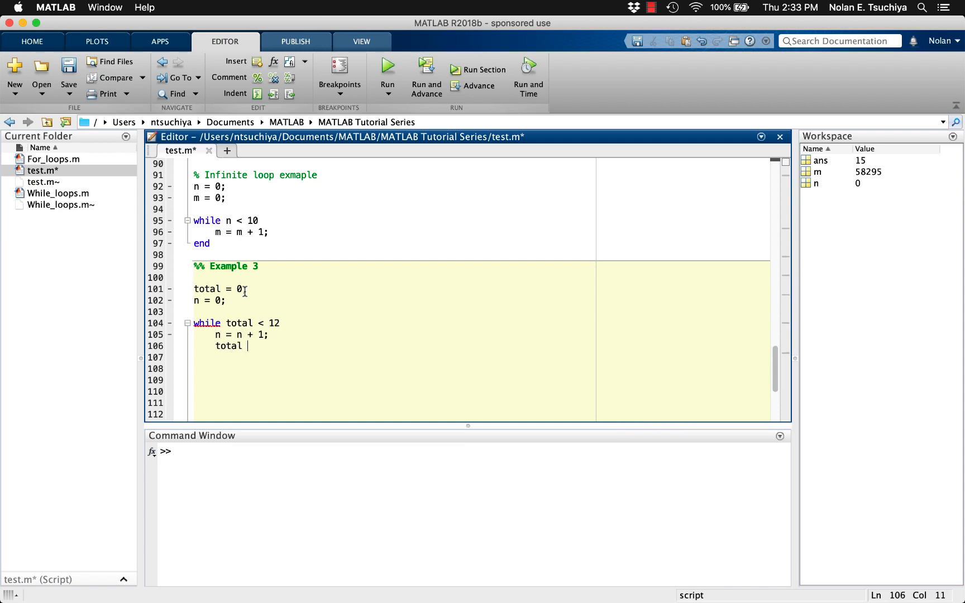
text(= total + n;)
click(480, 357)
text(en)
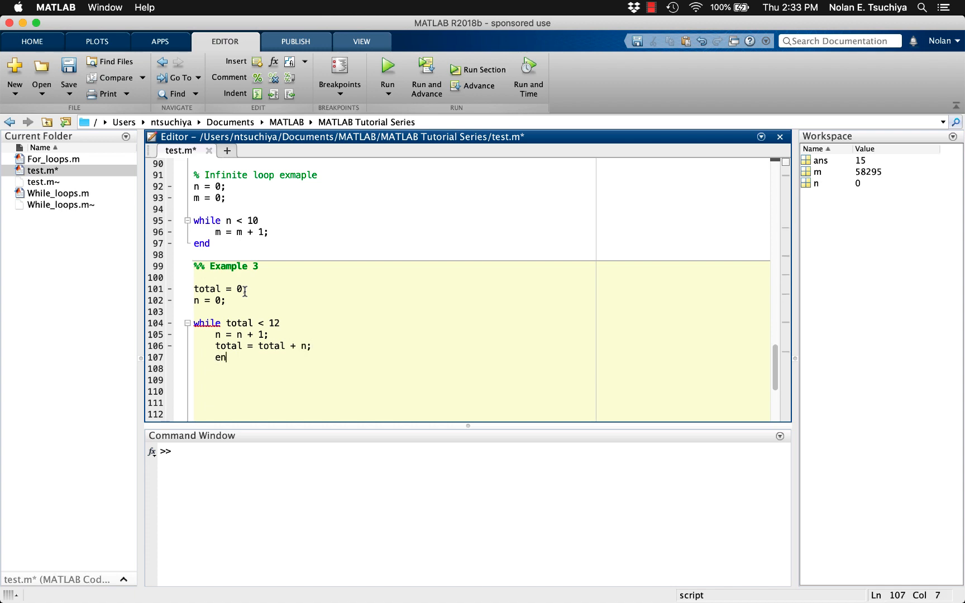
text(d)
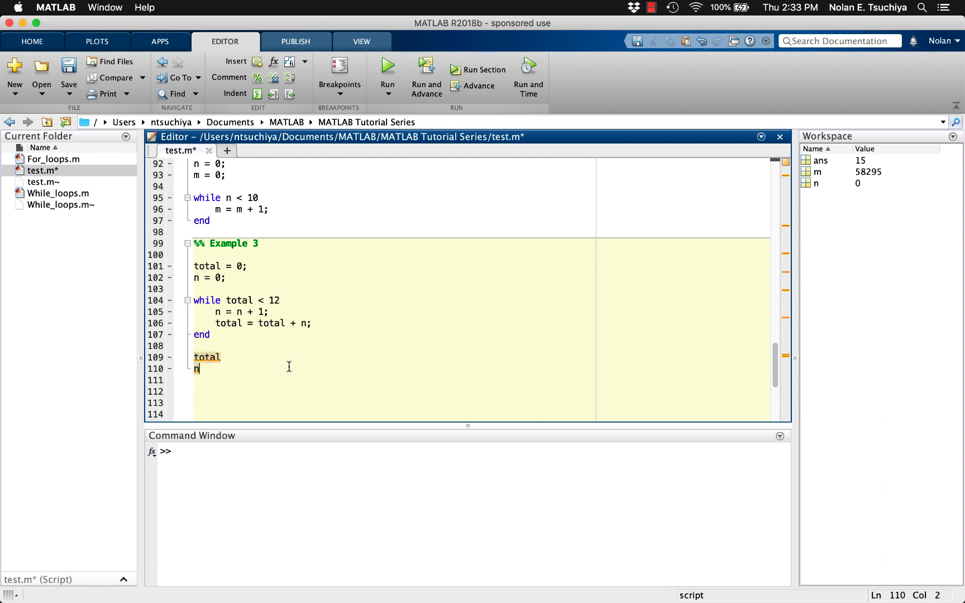
Step: Run Example 3 to get total 15 and n 5, then inspect the loop condition and body
click(388, 67)
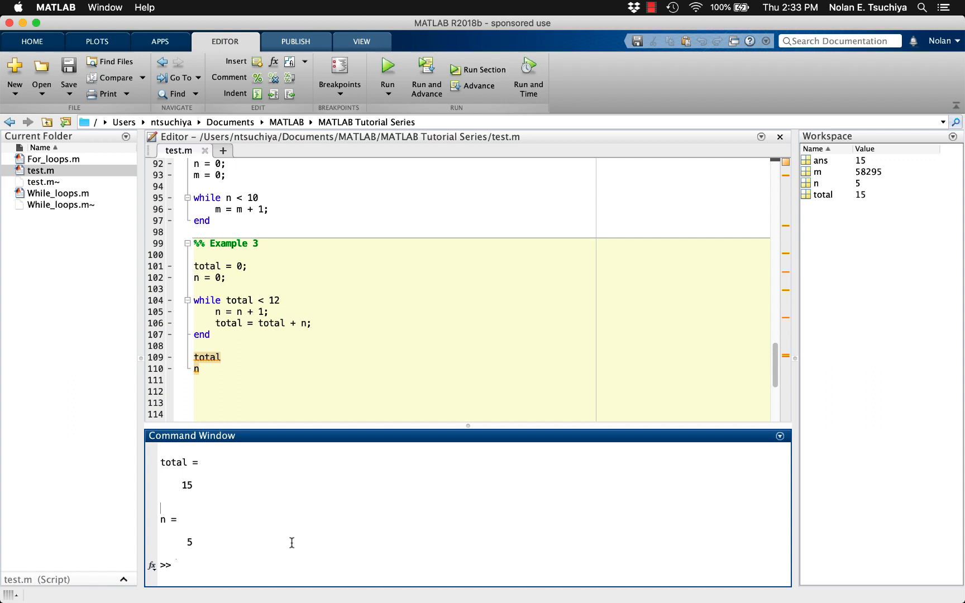
mouse_move(295, 520)
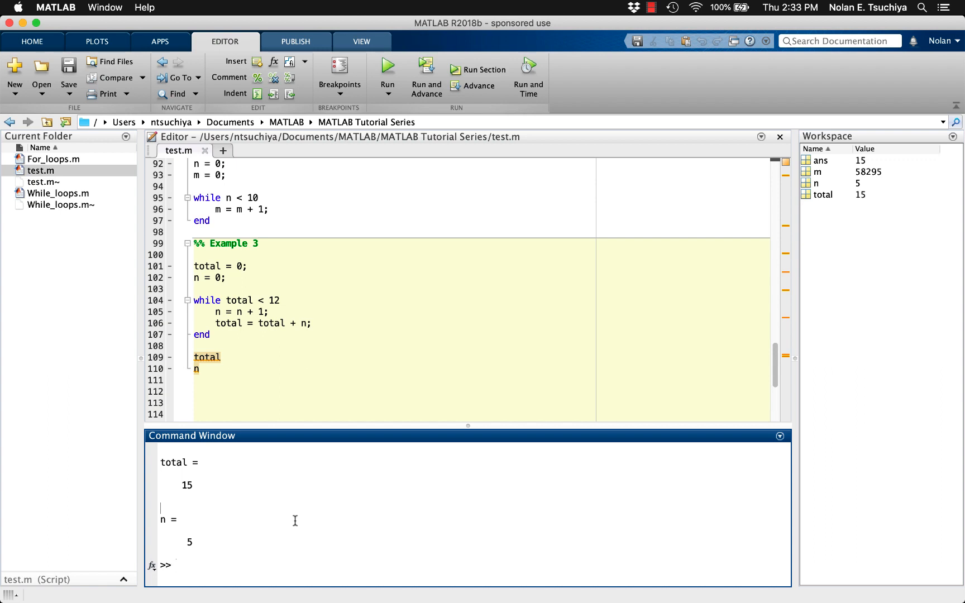
click(280, 300)
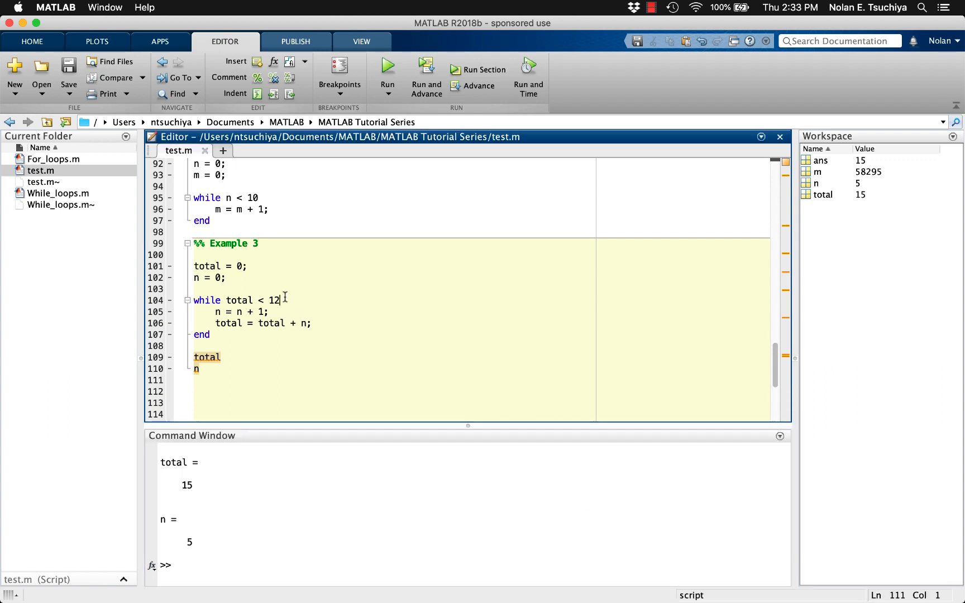
click(282, 300)
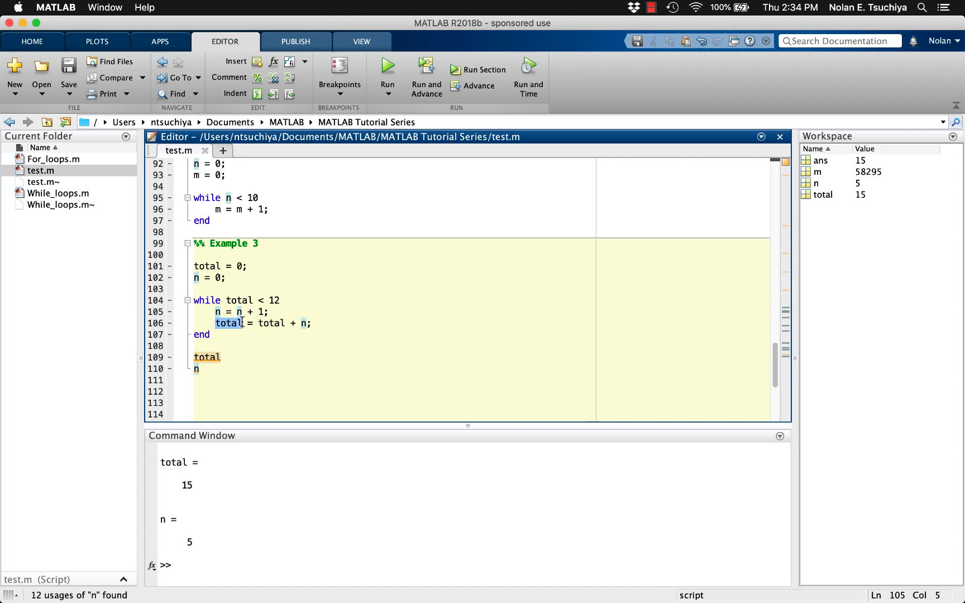
click(228, 324)
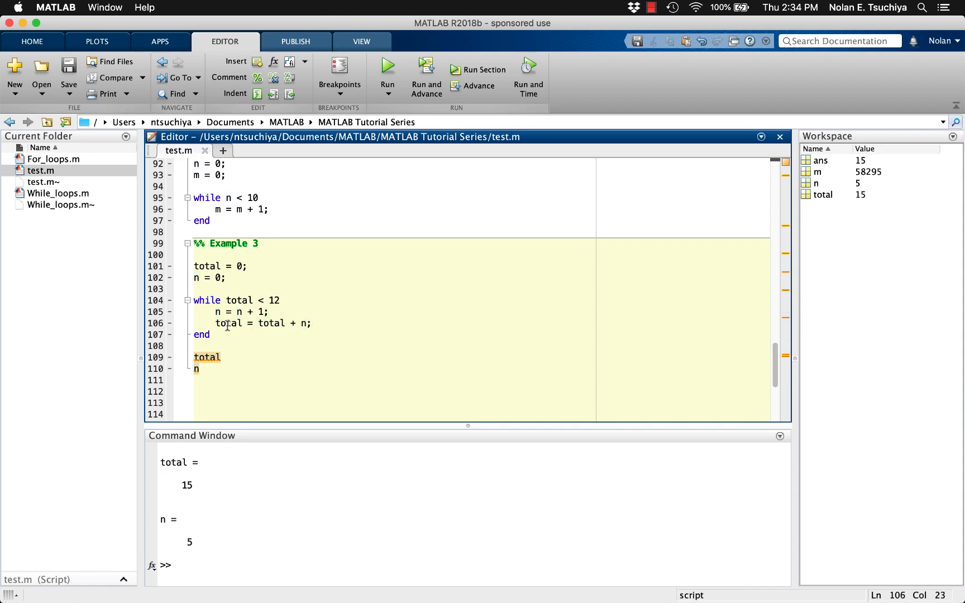
double_click(207, 300)
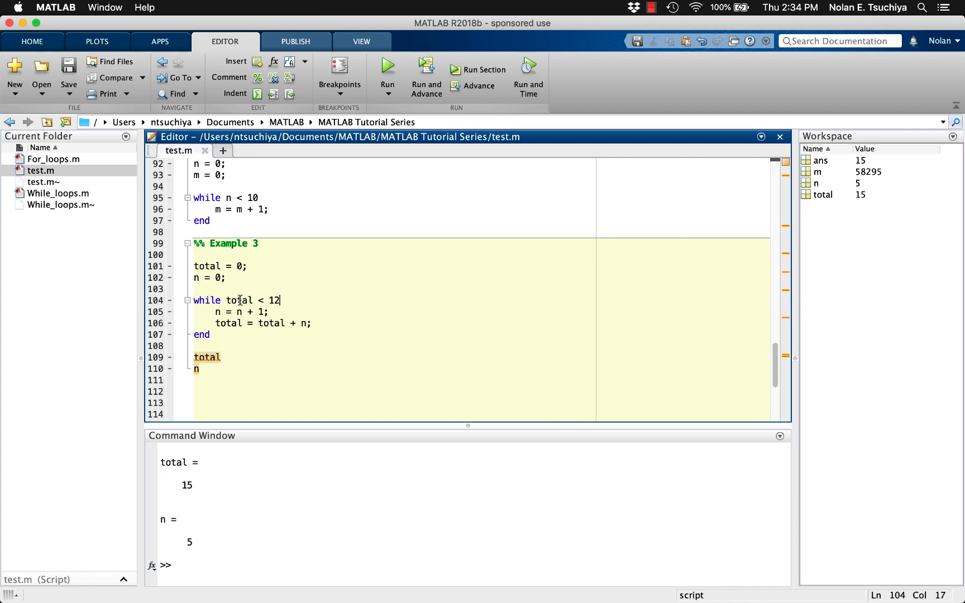
double_click(239, 300)
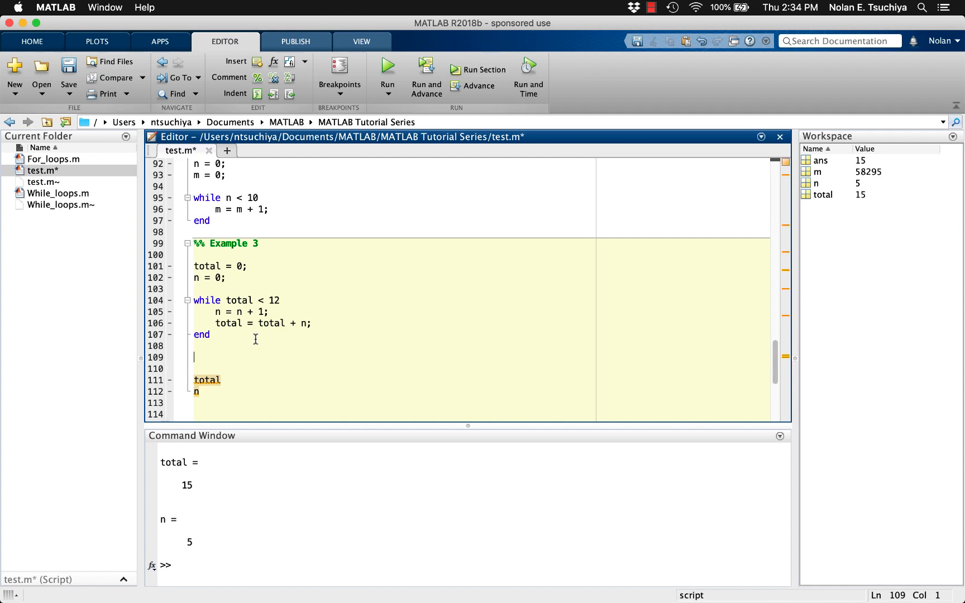
Step: Add total = total - n; and n = n-1; after the loop to undo the overshoot, and raise the limit to 1000
click(241, 300)
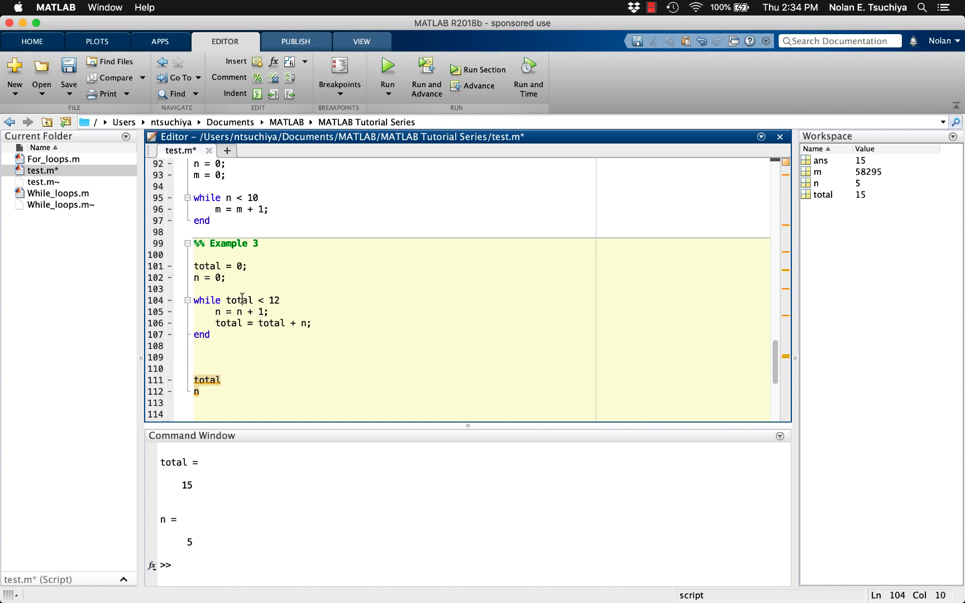
double_click(240, 300)
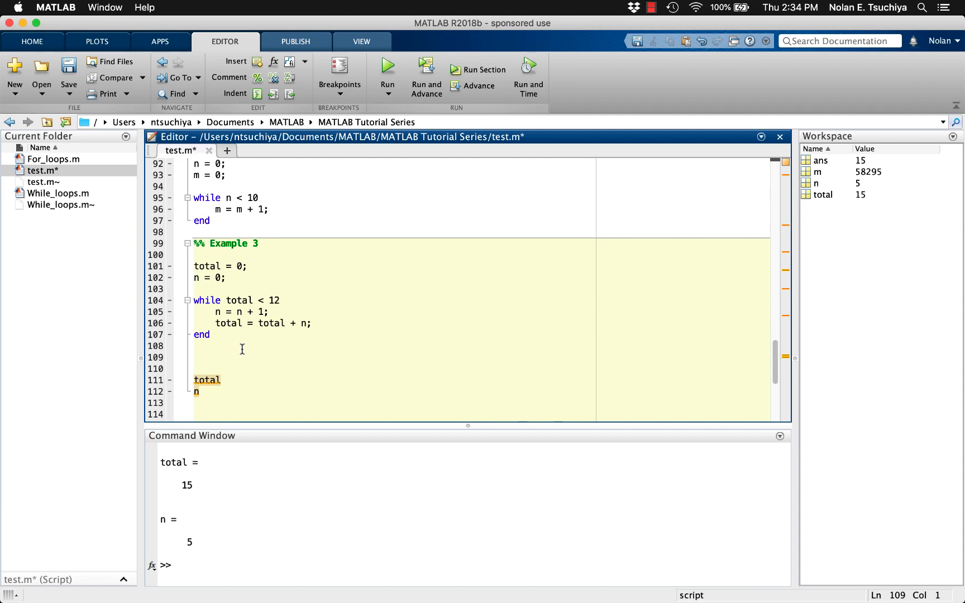
text(total = tot)
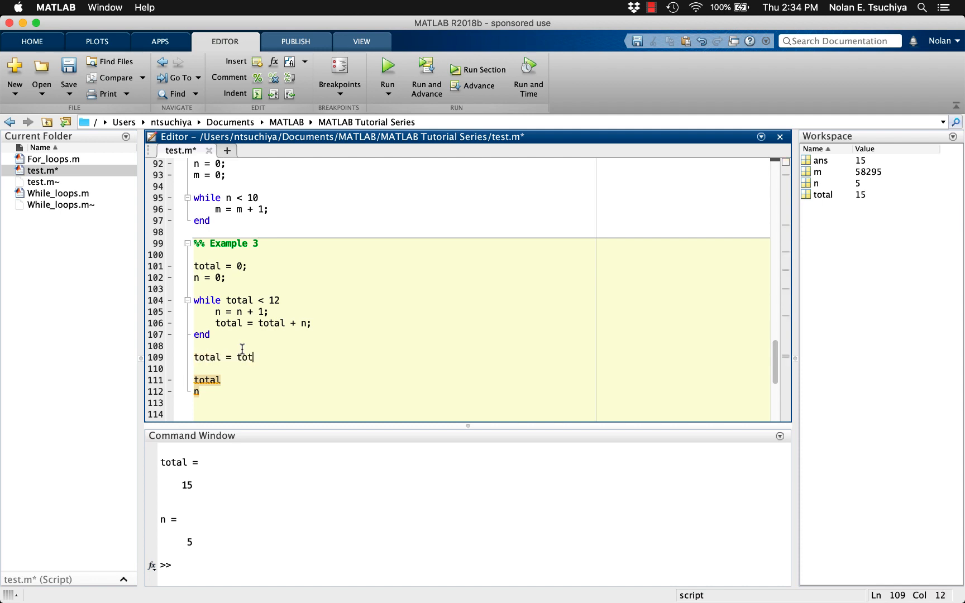
text(al - n;)
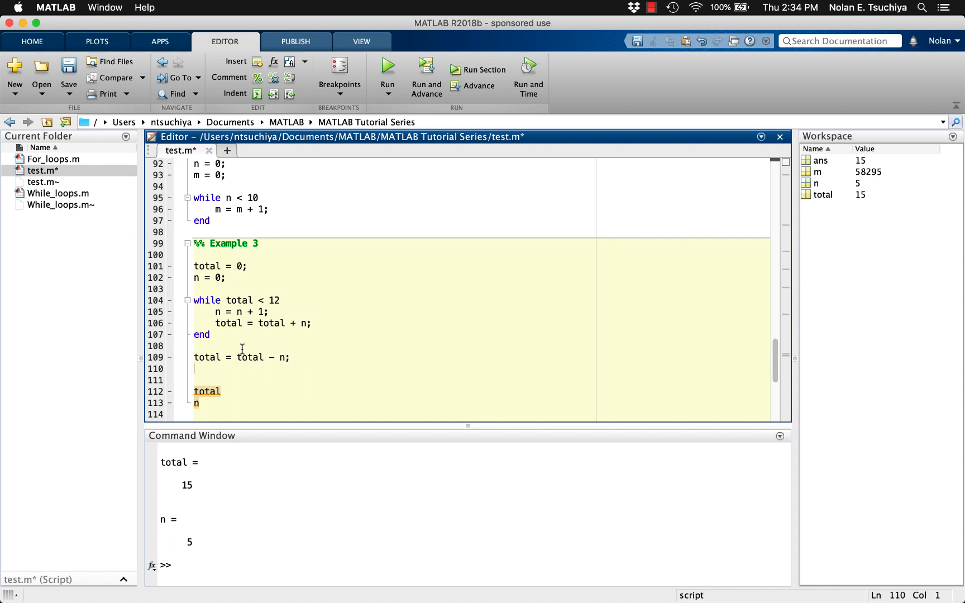
text(n = n-1;)
click(480, 299)
text(000)
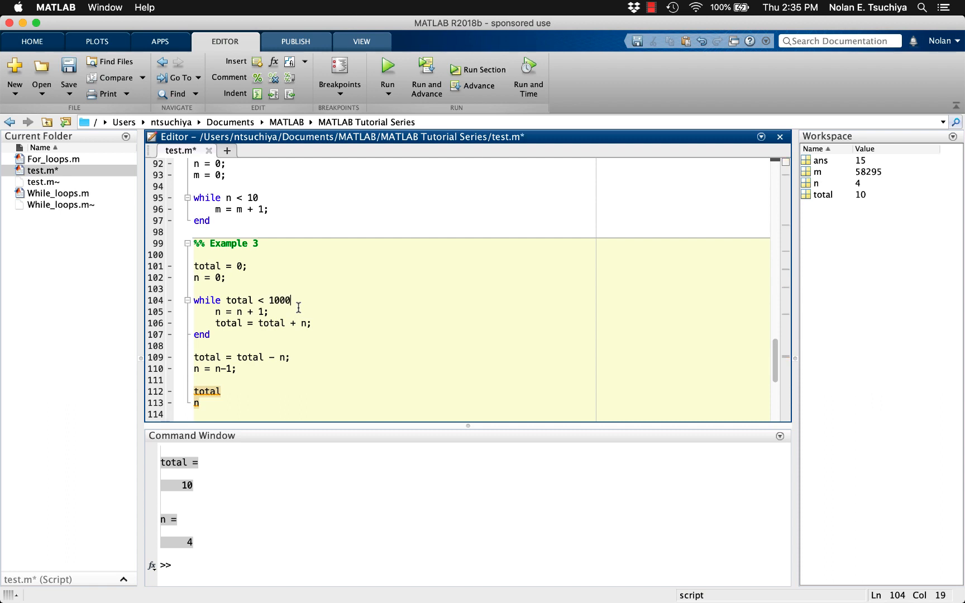
Step: Run Example 3 with the 1000 limit, giving total 990 and n 44
click(386, 67)
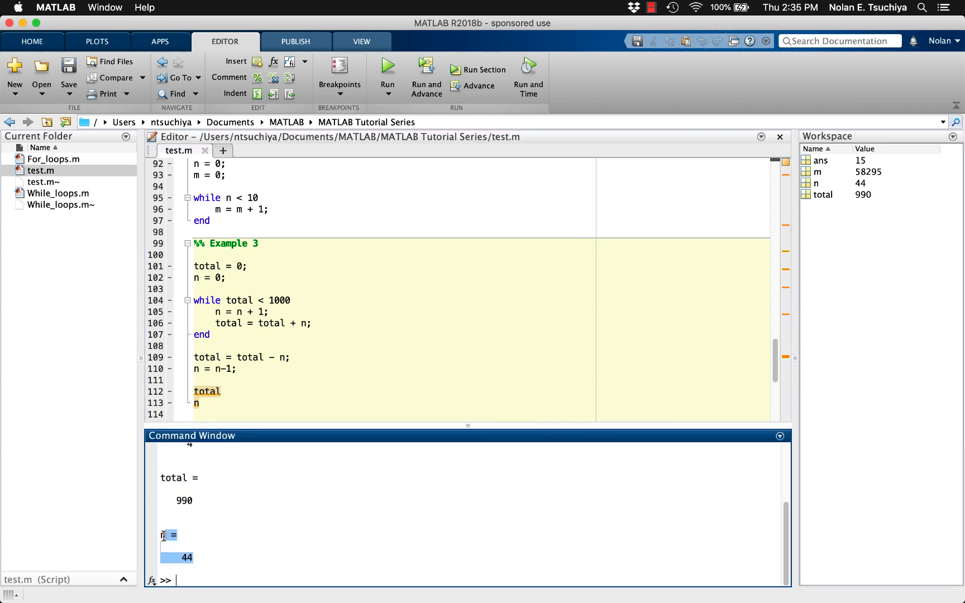
mouse_move(265, 527)
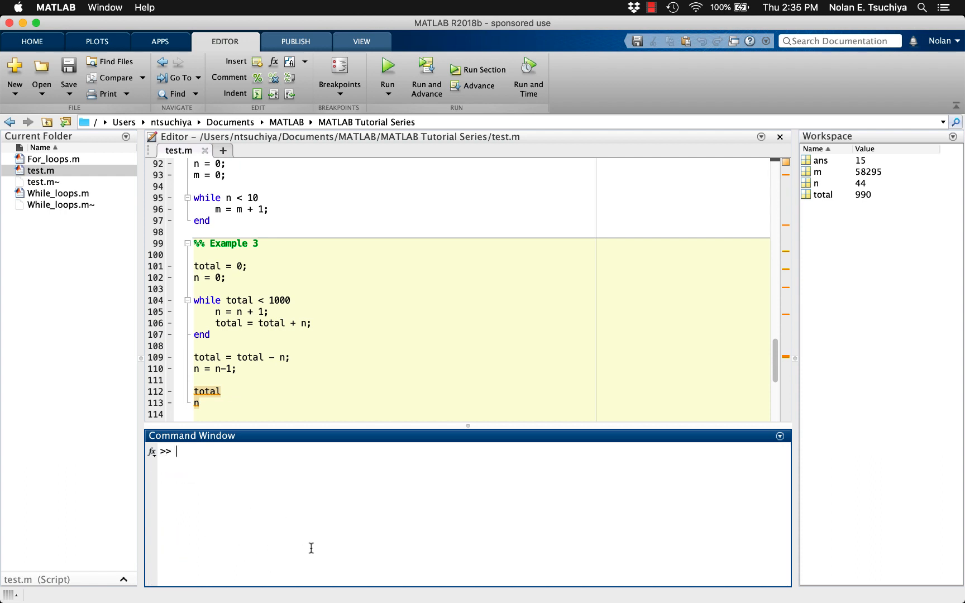
Step: Verify with sum(1:44) = 990 and sum(1:45) = 1035, then return to the script
text(sum(1:44))
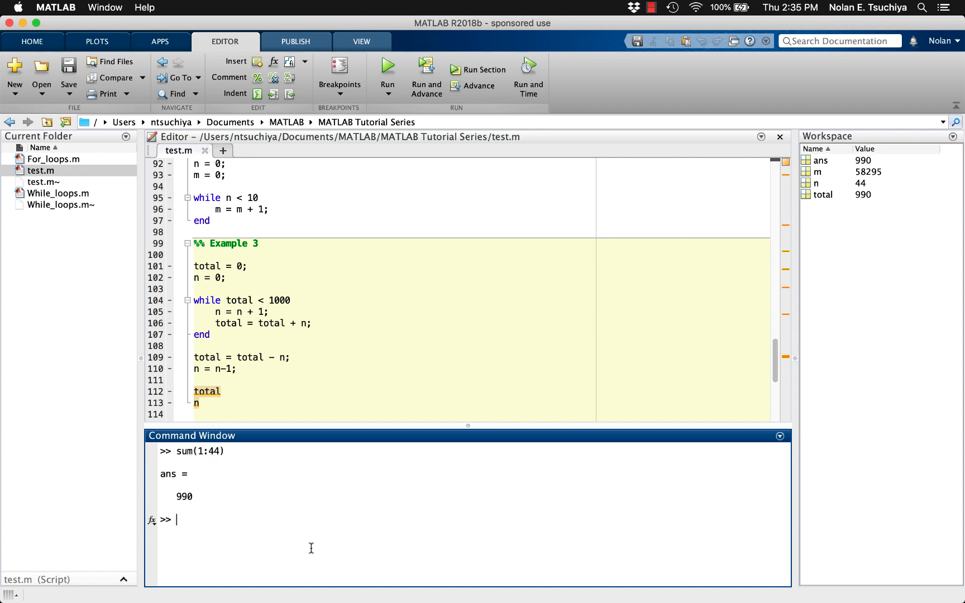
text(sum)
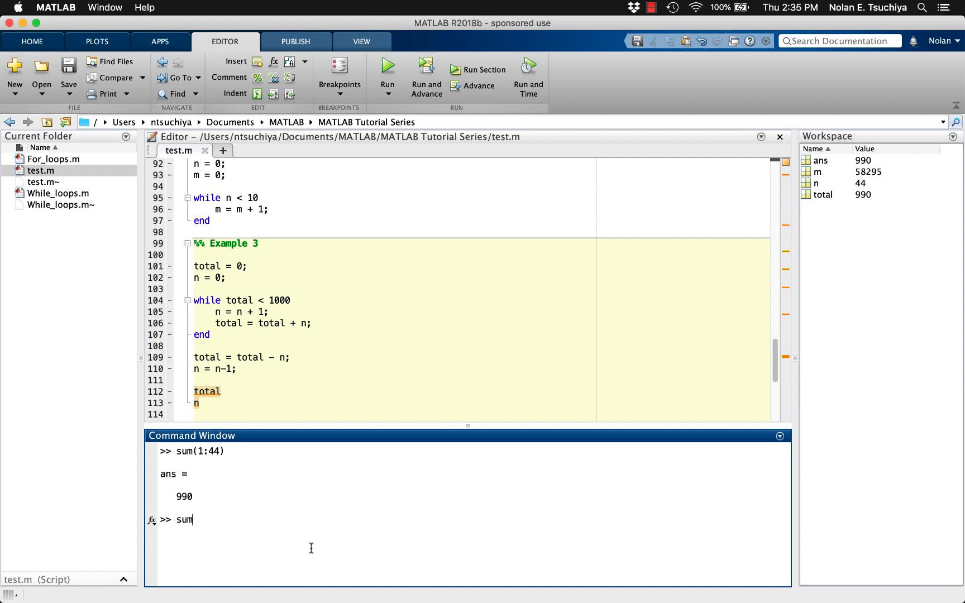
text((1:45)
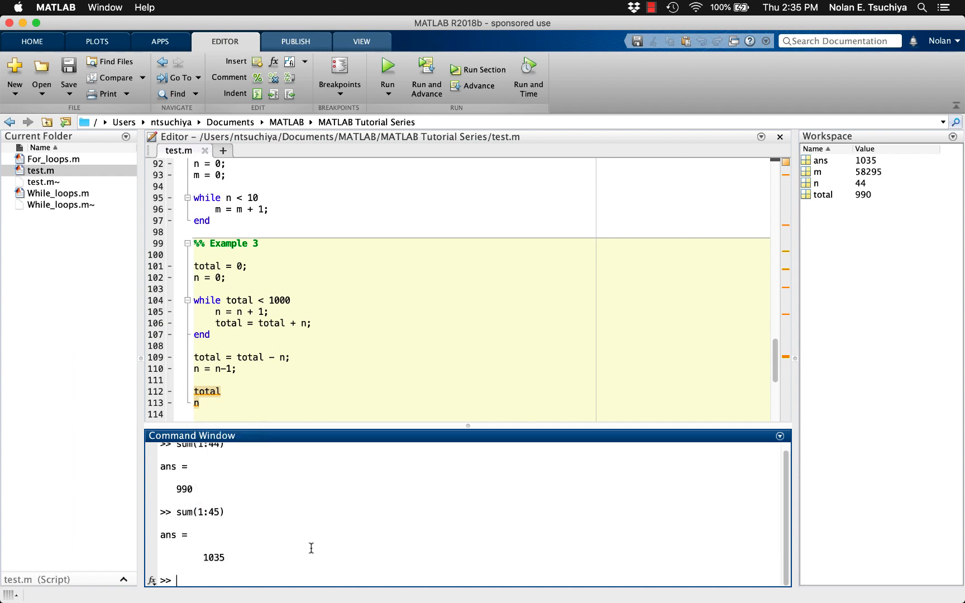
double_click(215, 557)
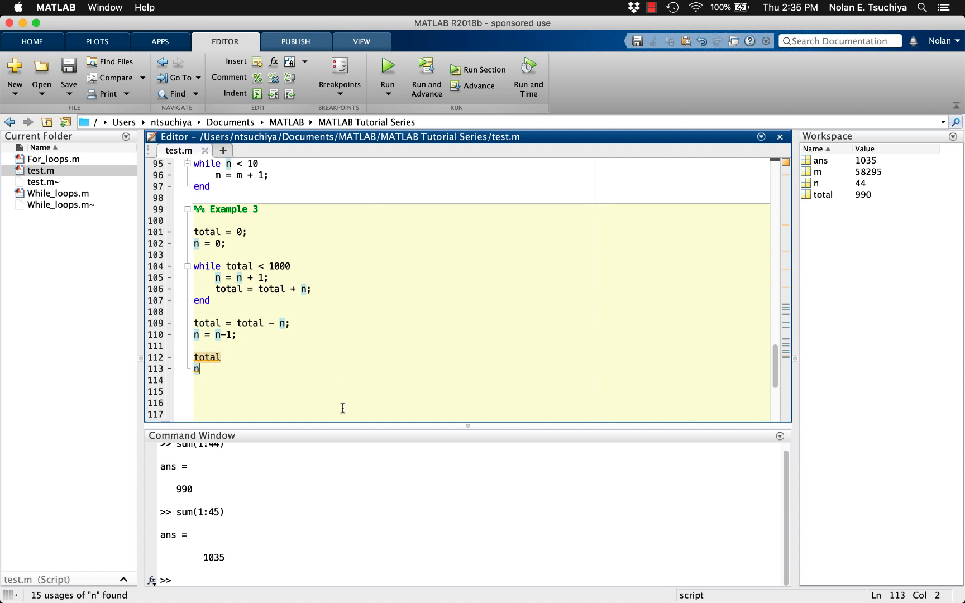
scroll(down, 3)
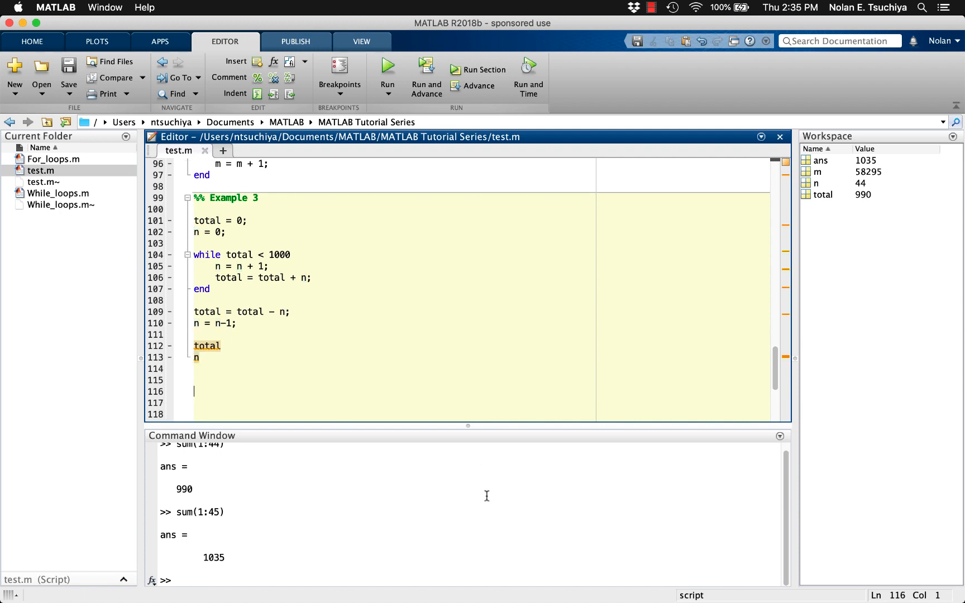
mouse_move(468, 475)
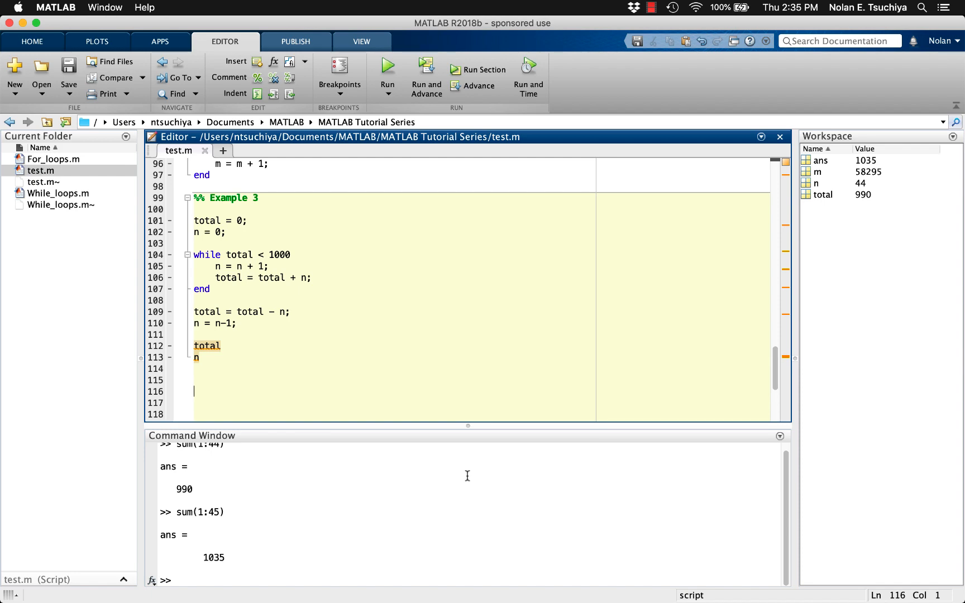